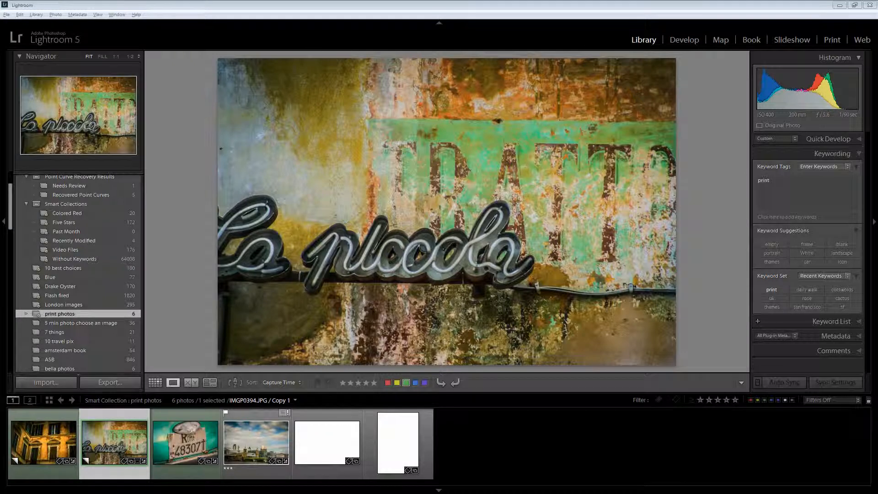
Review the print photos smart collection's rules and save them unchanged
left_click(397, 443)
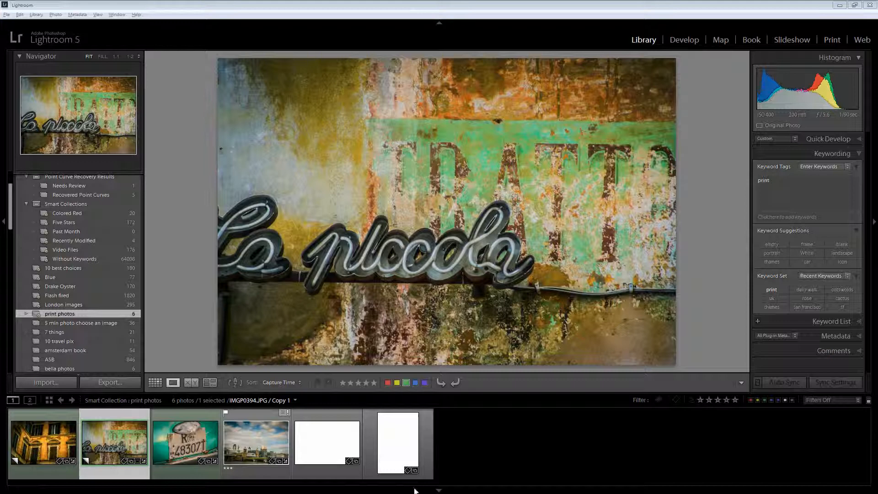
left_click(255, 443)
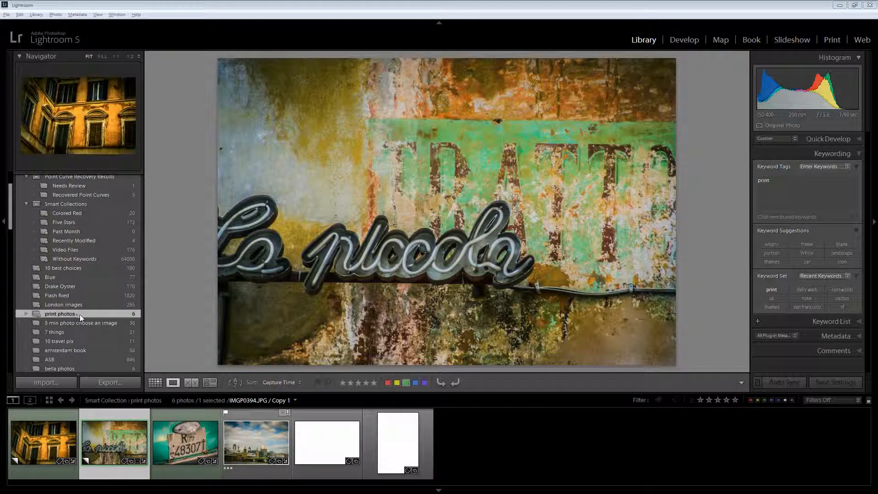
double_click(61, 314)
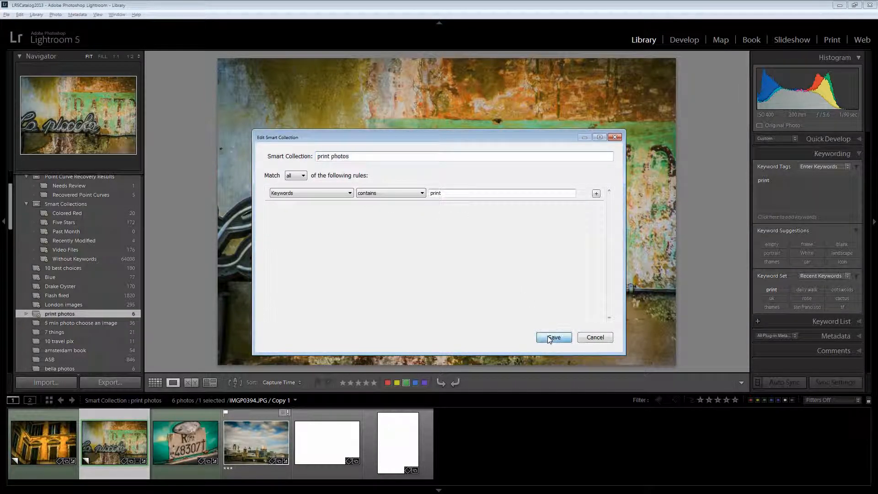
left_click(553, 338)
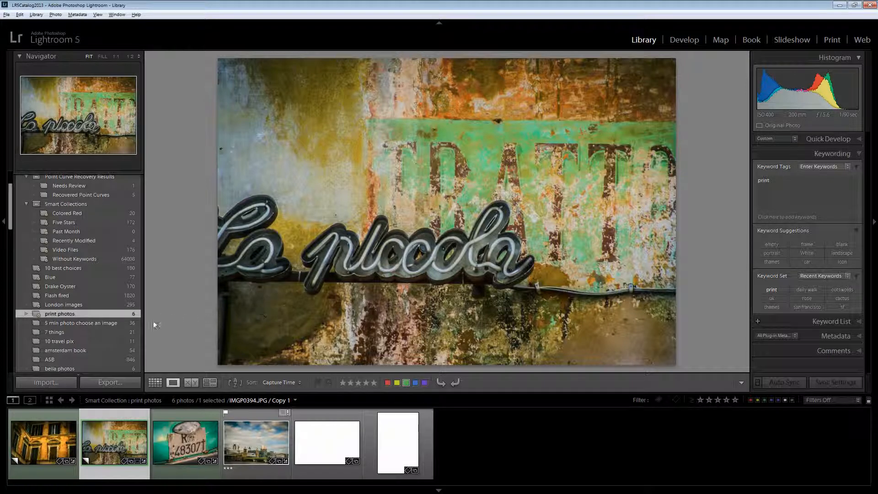
mouse_move(116, 451)
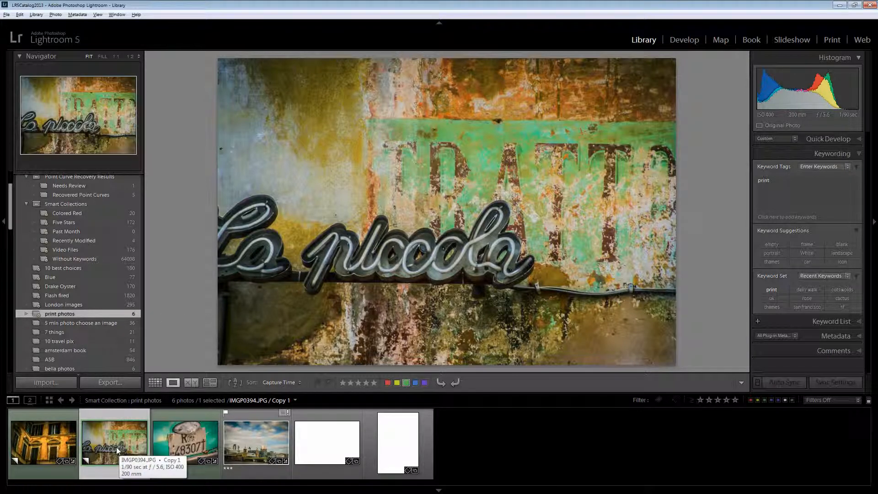
Preview the blank portrait page, blank landscape page and Roma licence plate photos in turn
left_click(397, 442)
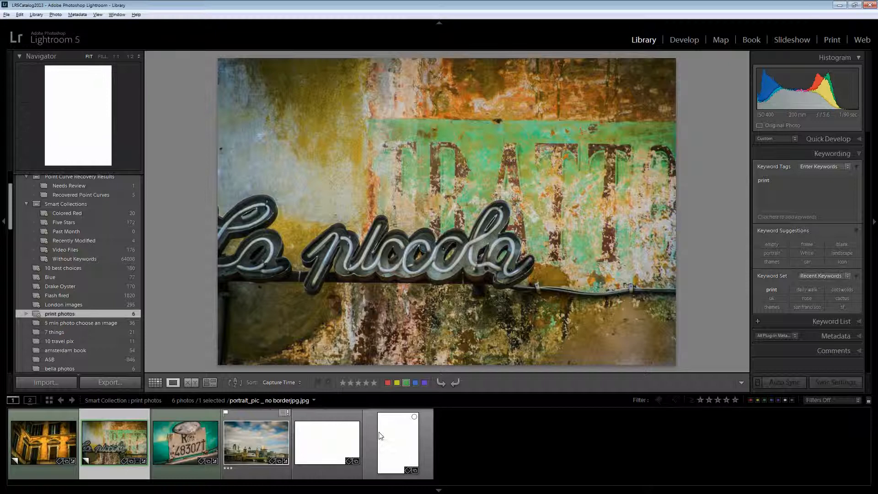
left_click(328, 443)
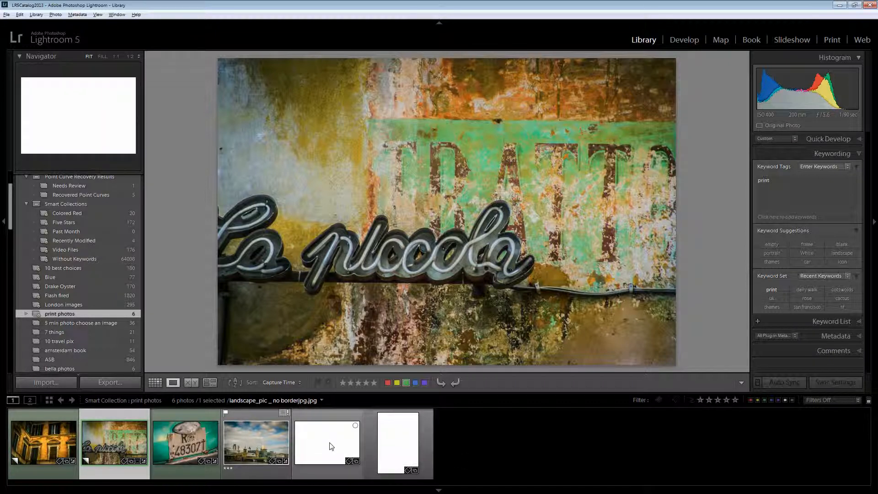
mouse_move(324, 454)
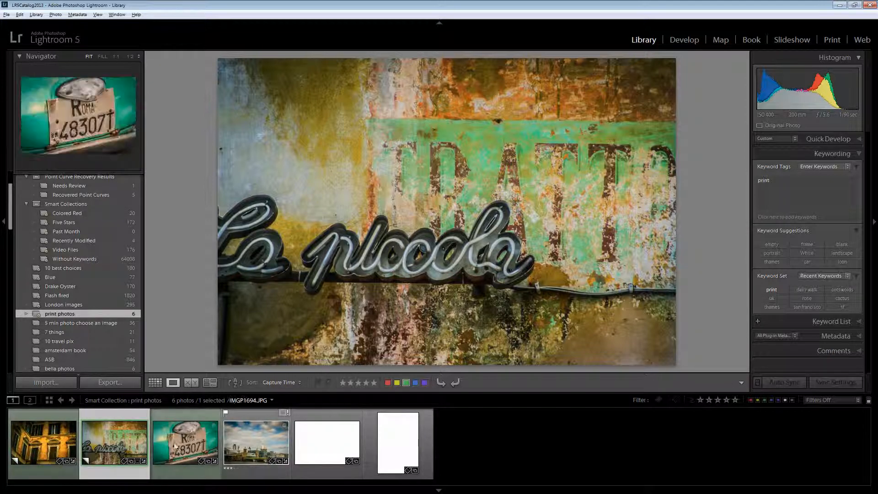
left_click(114, 444)
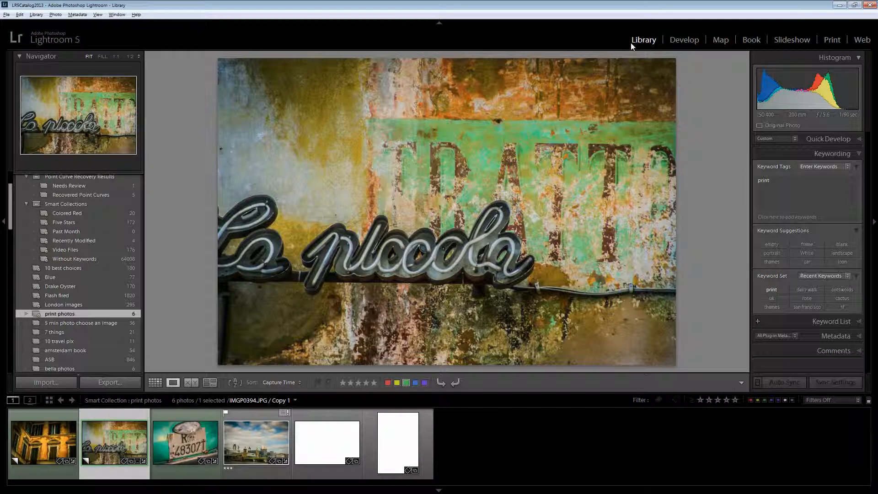
mouse_move(832, 40)
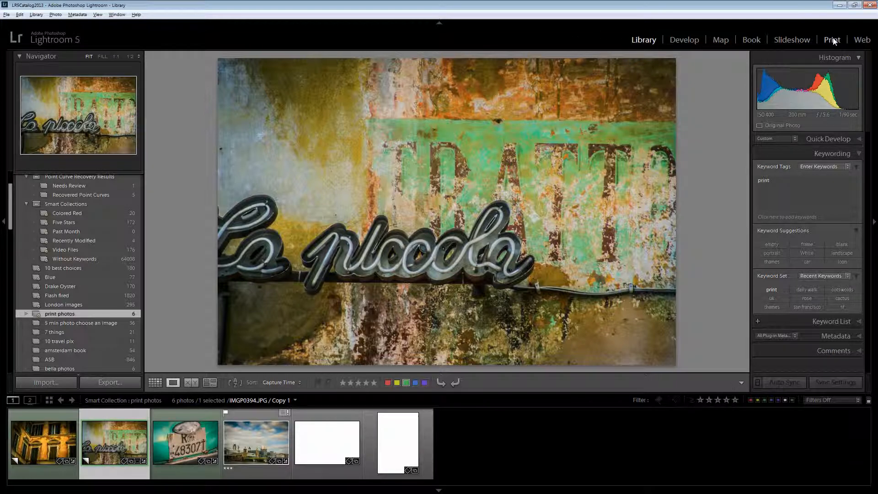
Switch to the Print module and choose the Single Image / Contact Sheet layout style
left_click(832, 39)
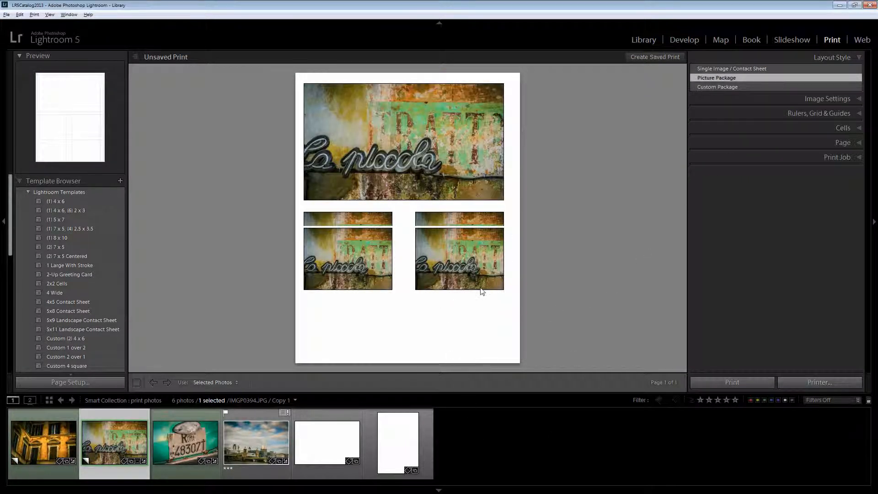
mouse_move(480, 301)
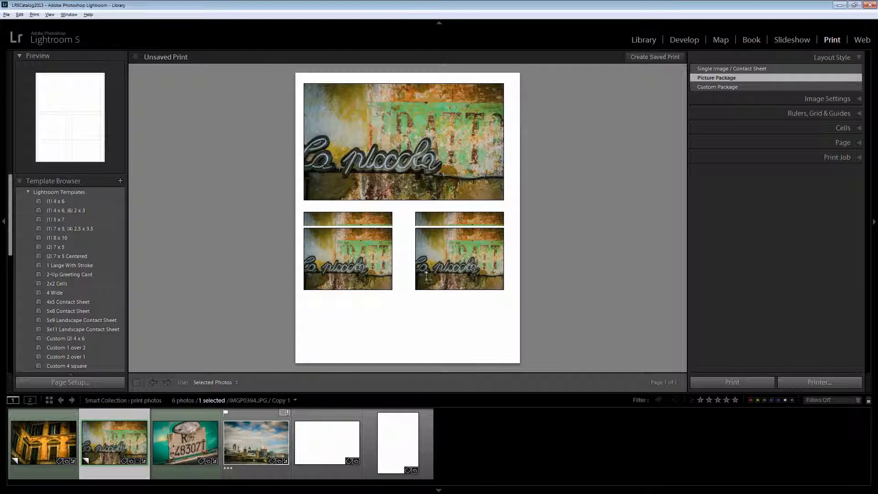
mouse_move(459, 161)
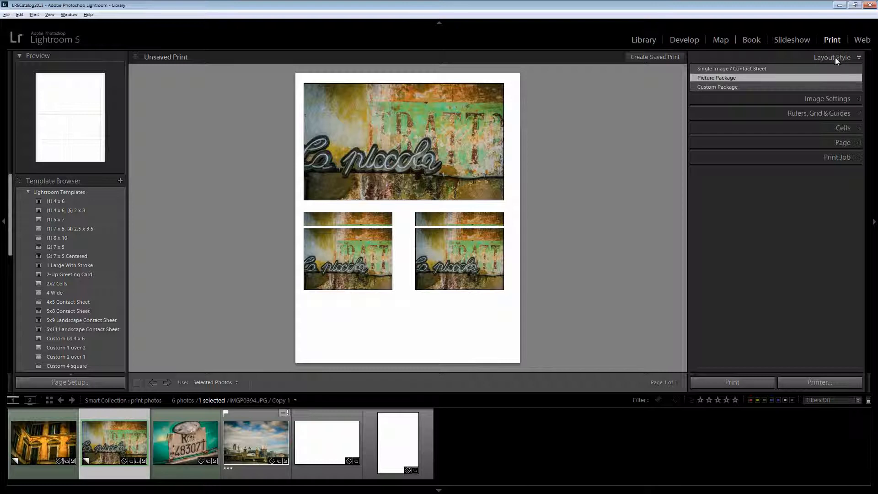
mouse_move(750, 69)
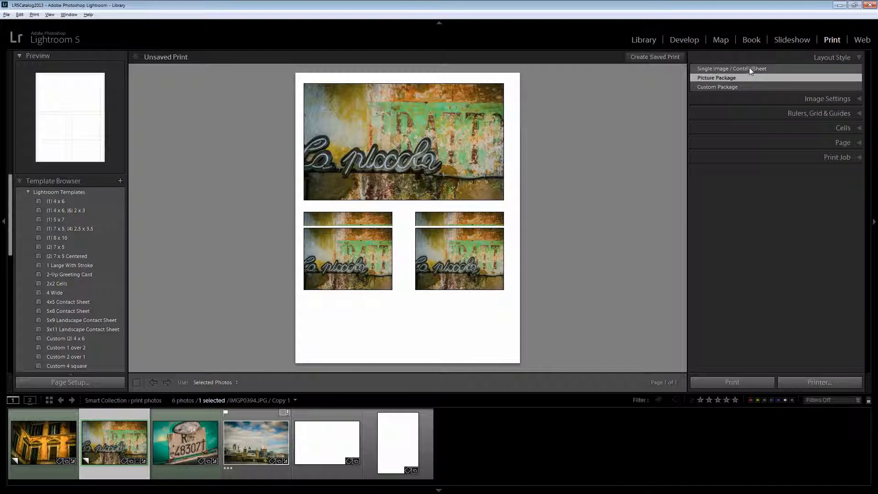
left_click(730, 69)
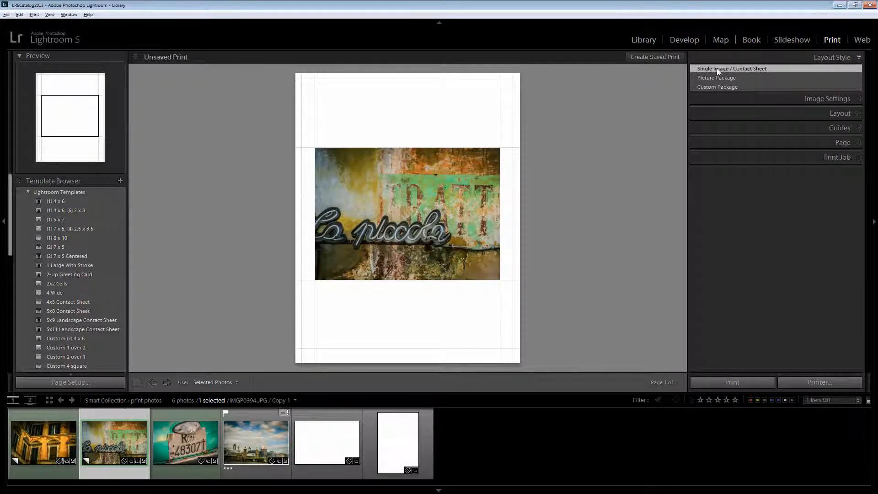
mouse_move(849, 158)
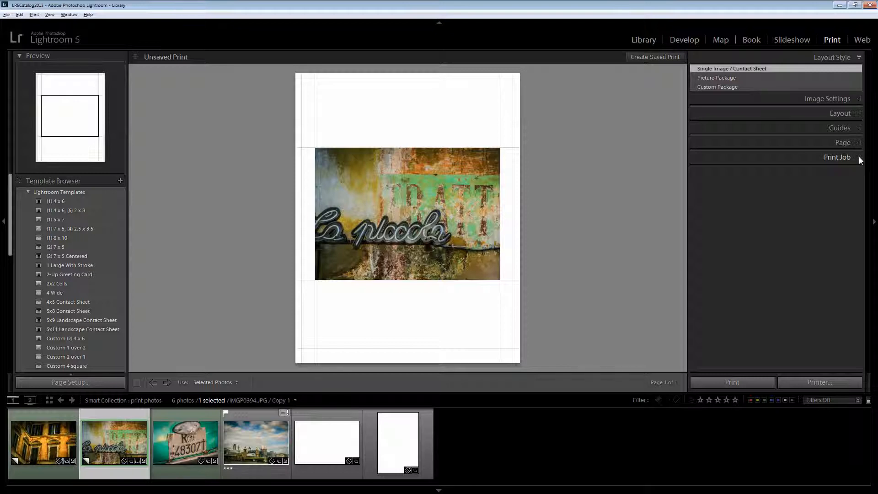
left_click(838, 156)
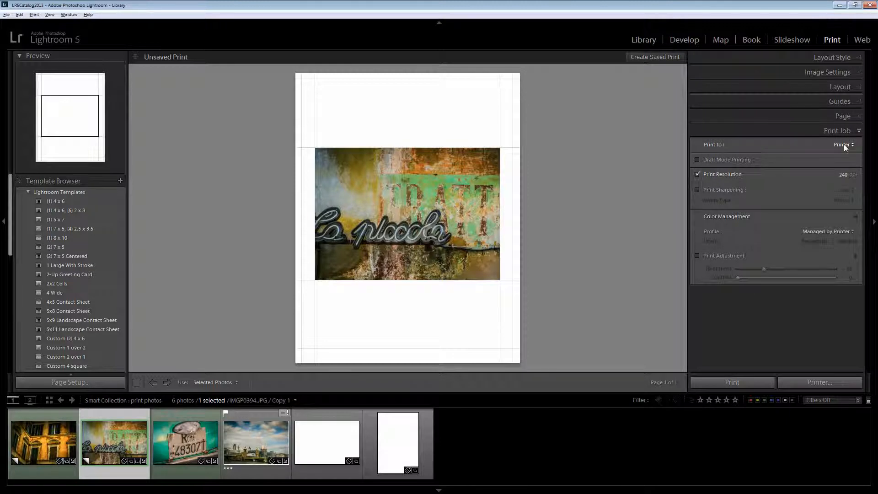
left_click(844, 144)
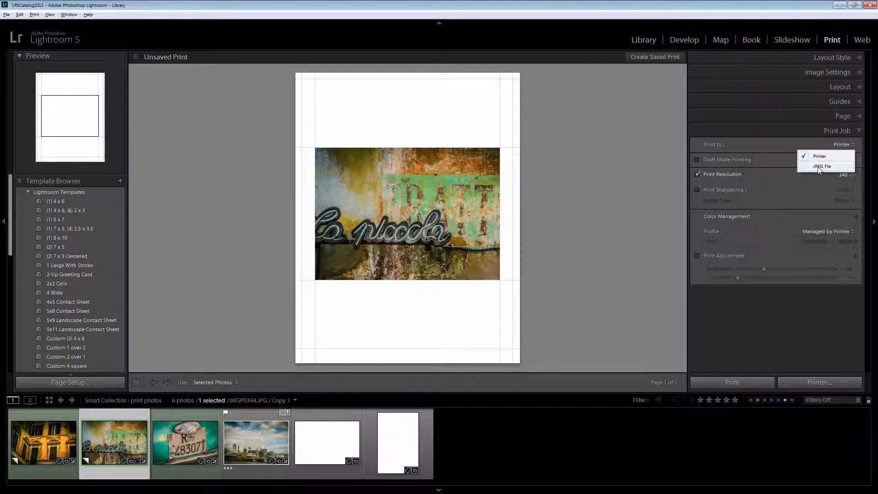
left_click(843, 144)
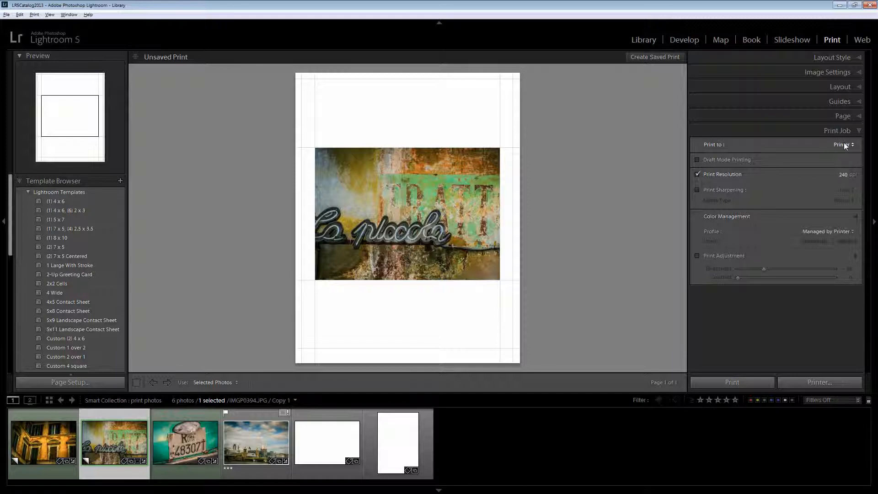
left_click(859, 131)
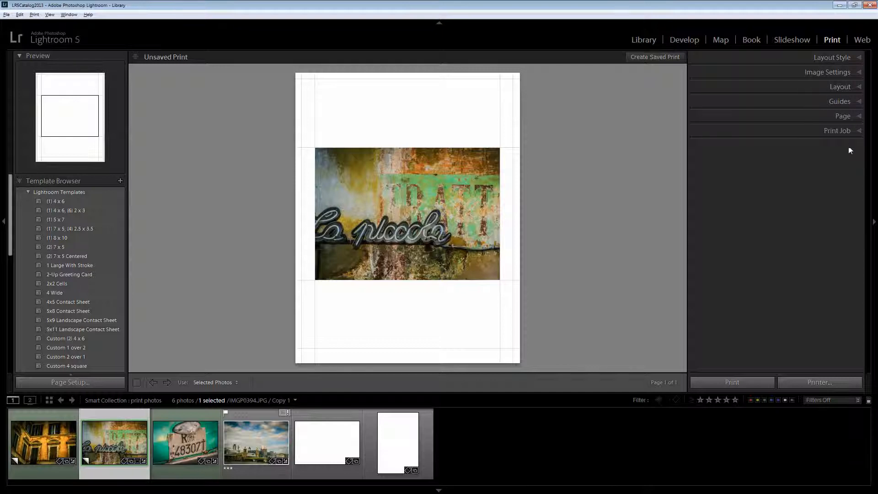
mouse_move(626, 243)
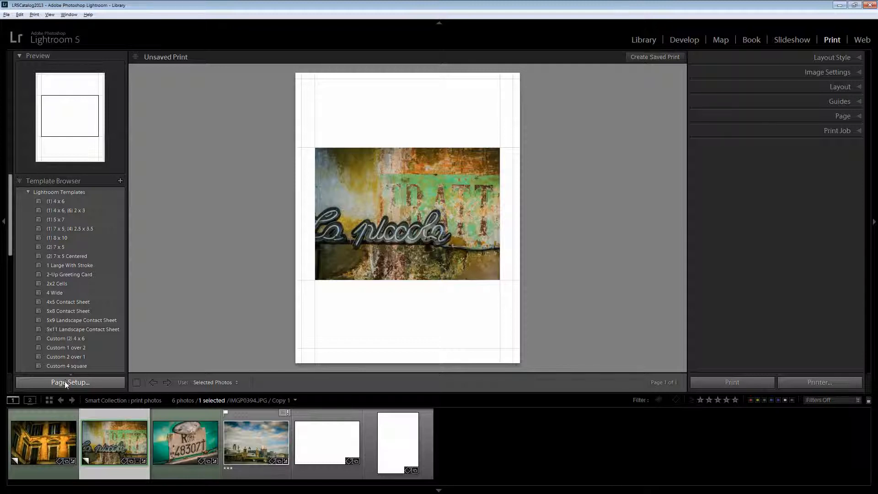
Set Page Setup to landscape orientation on letter paper and confirm
left_click(69, 382)
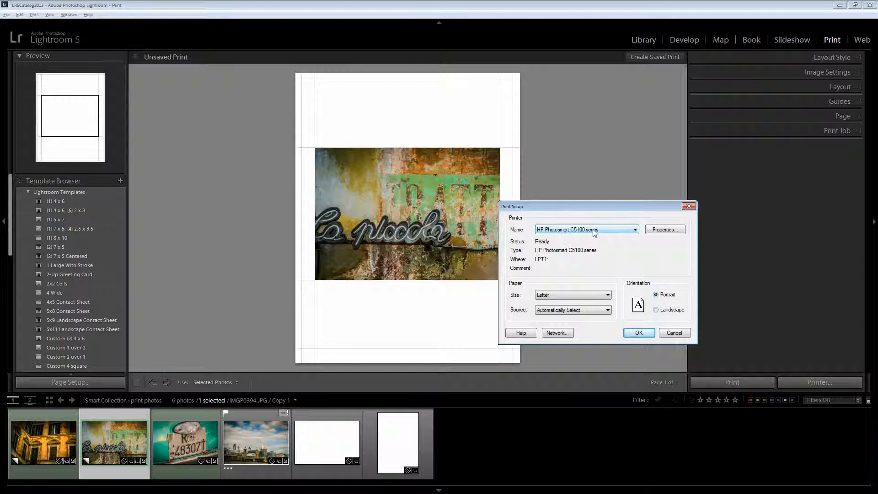
mouse_move(605, 251)
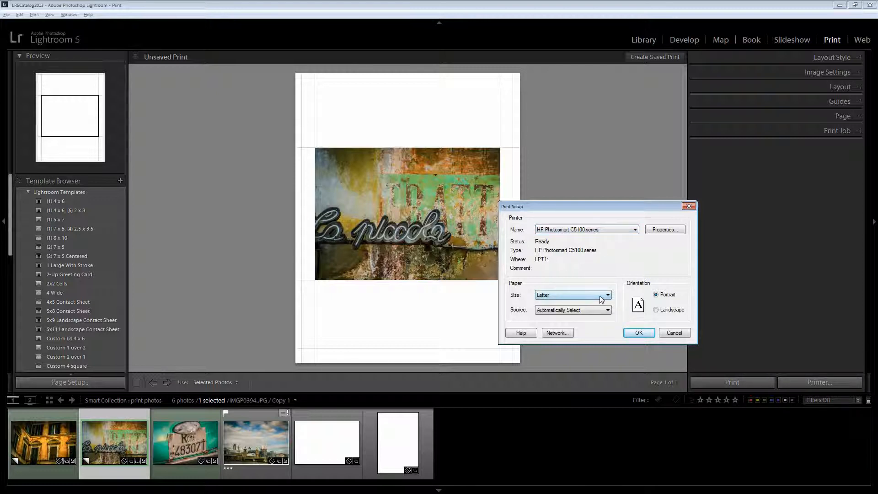
left_click(658, 310)
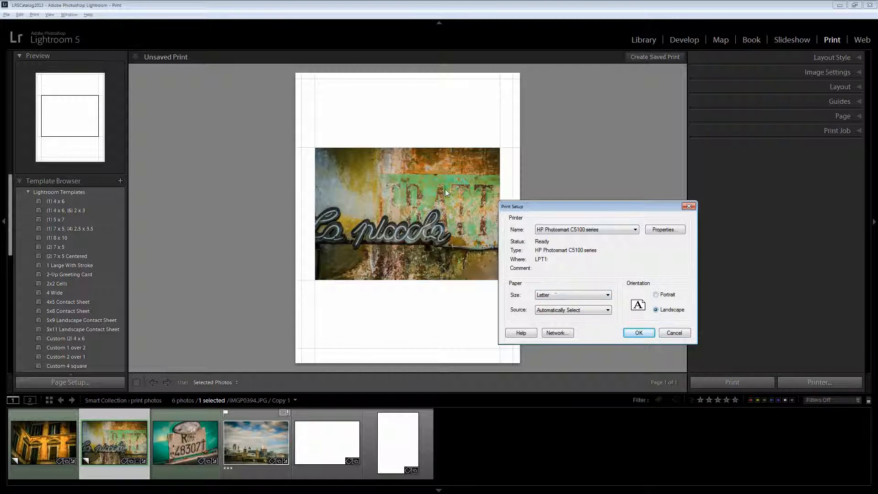
mouse_move(389, 303)
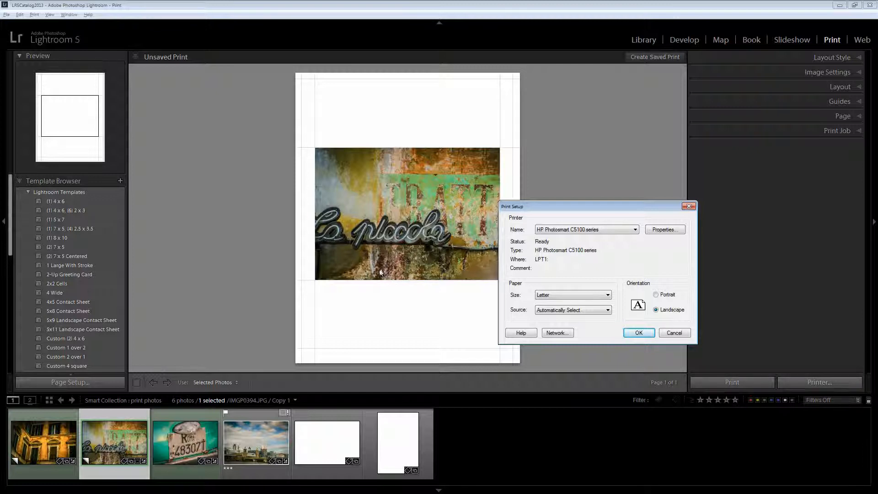
mouse_move(525, 293)
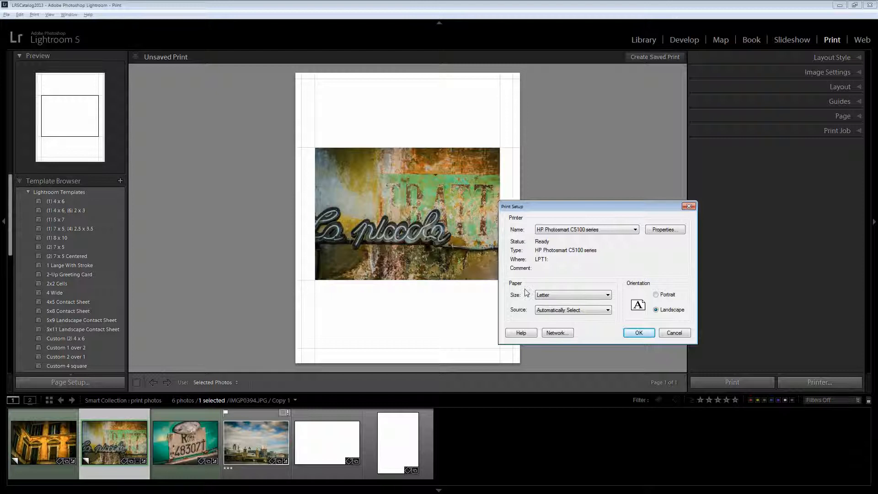
mouse_move(481, 275)
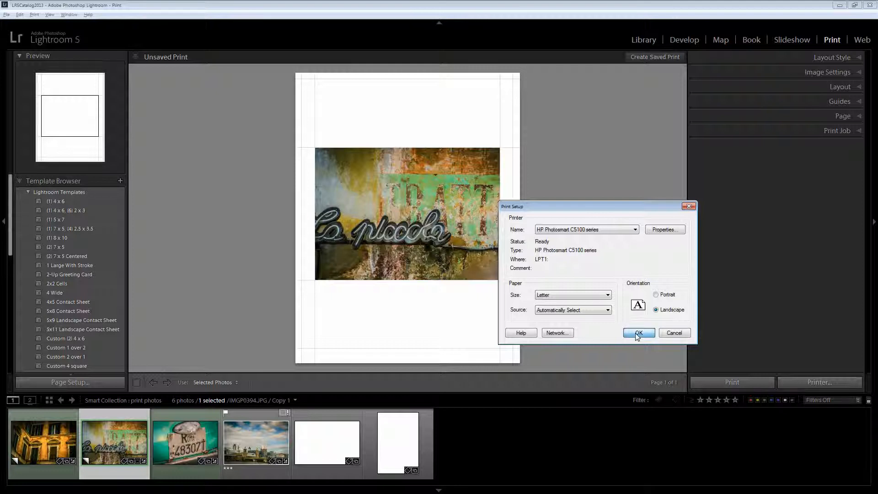
left_click(638, 333)
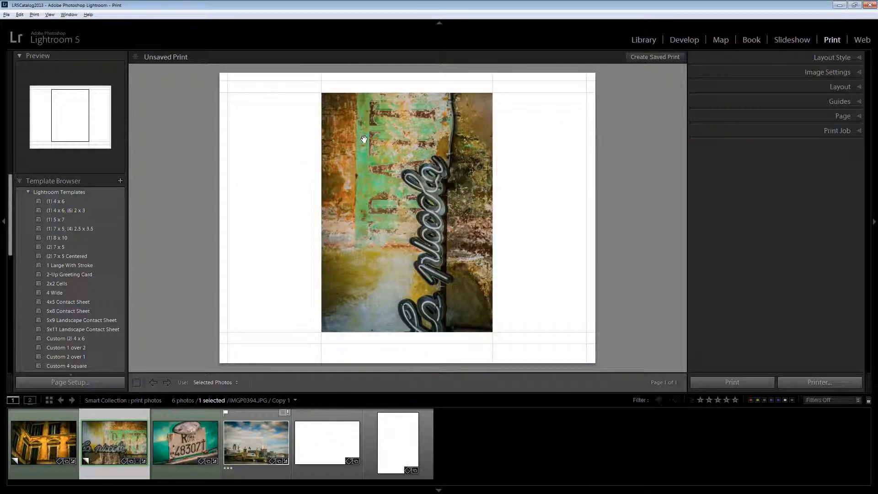
mouse_move(252, 221)
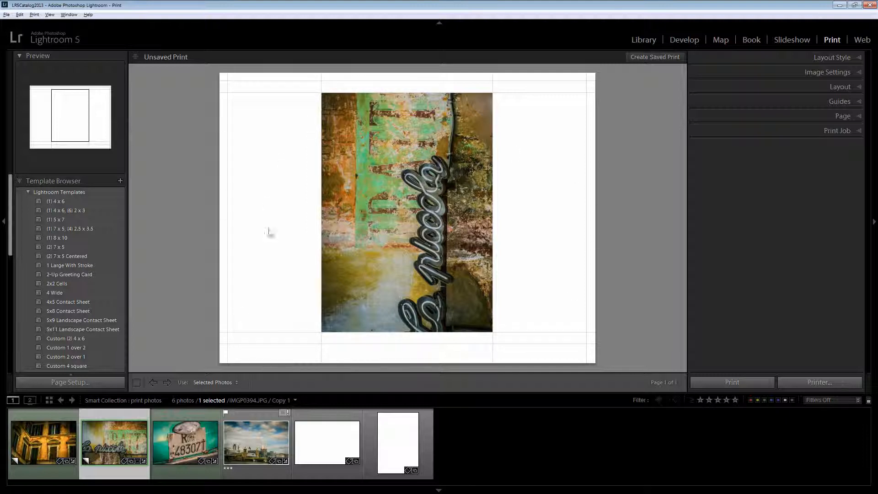
mouse_move(440, 280)
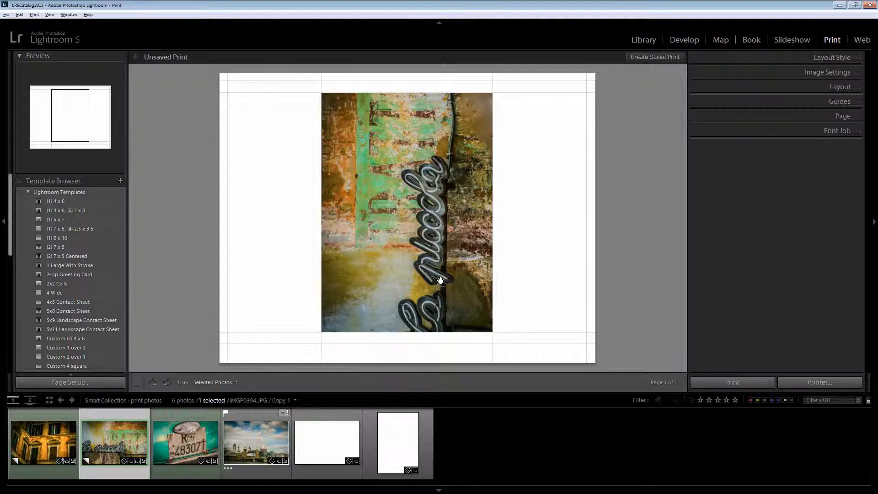
mouse_move(682, 100)
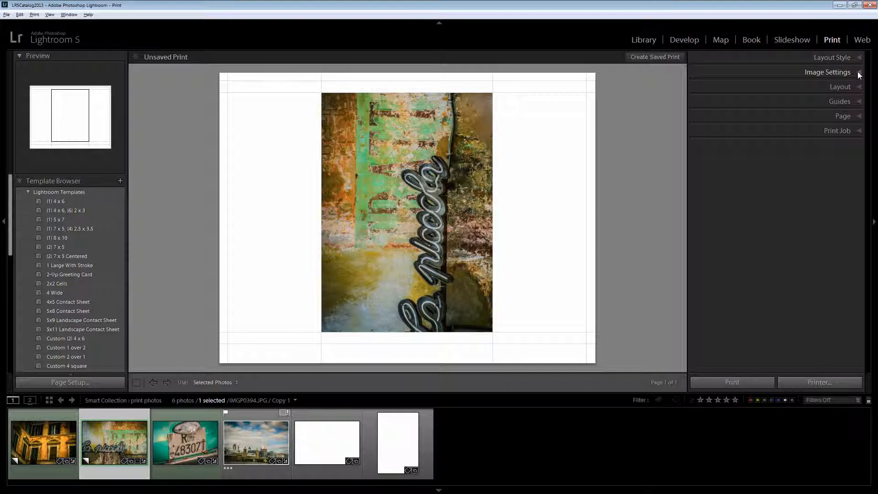
In Image Settings, turn off Rotate to Fit so the neon sign stays upright
left_click(827, 71)
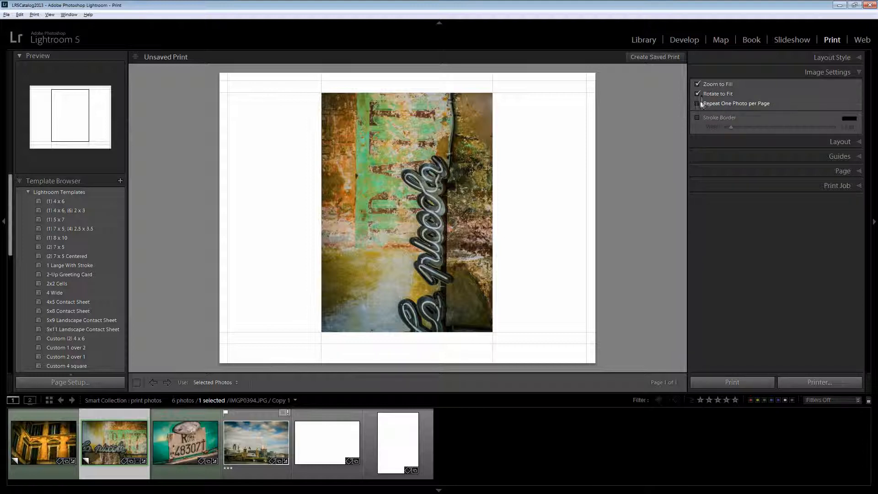
left_click(698, 93)
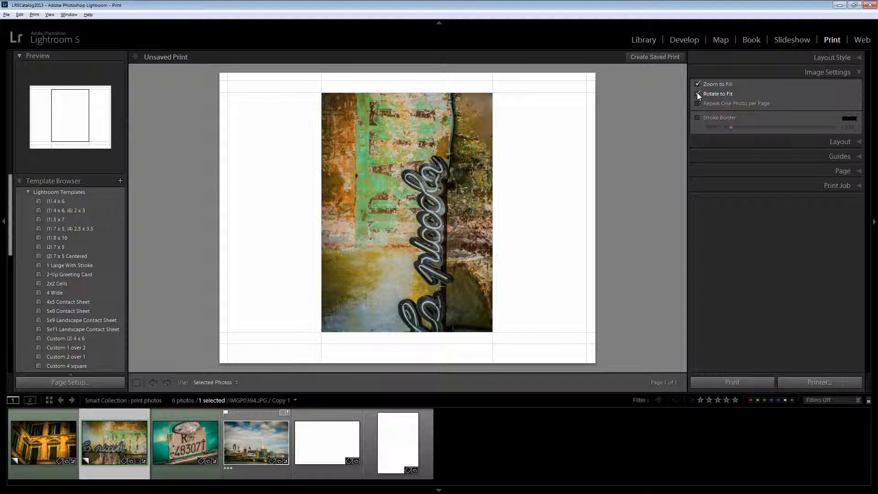
left_click(698, 93)
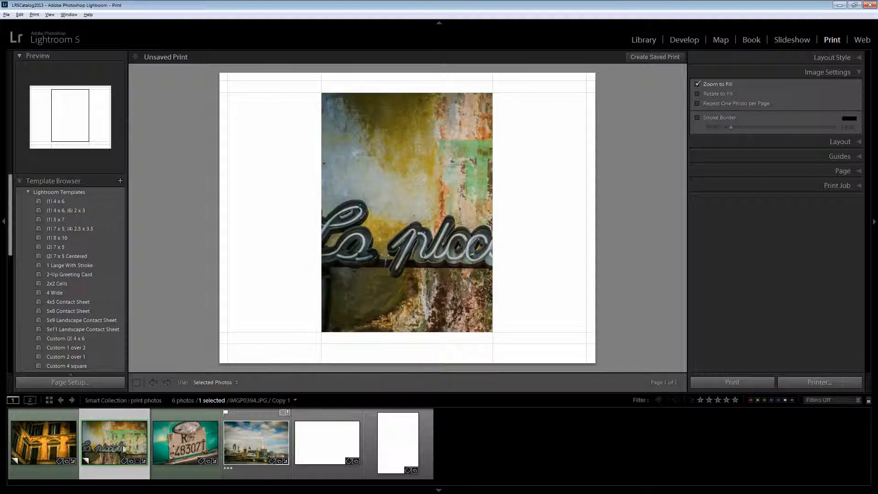
mouse_move(118, 446)
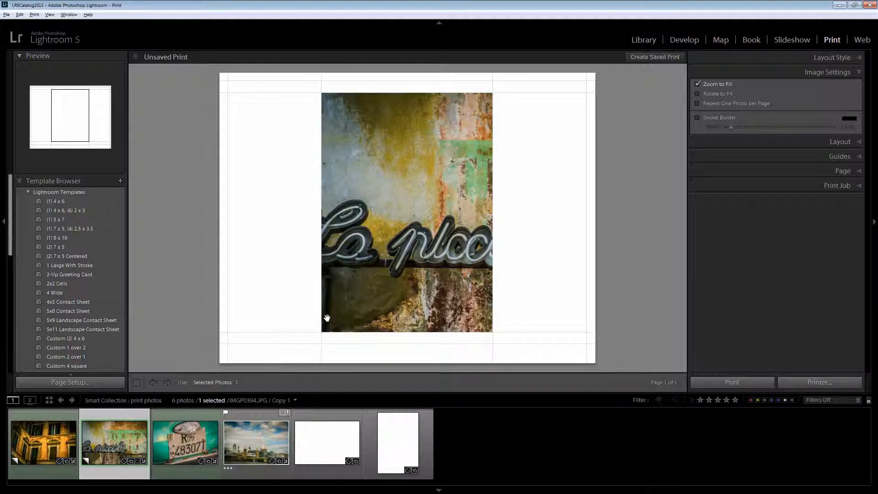
mouse_move(308, 280)
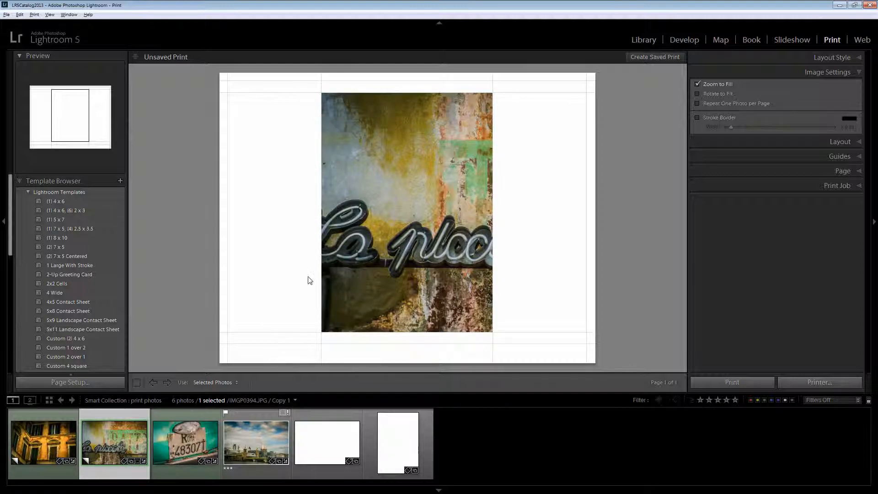
Turn off Zoom to Fill so the whole photo shows uncropped in its cell
left_click(326, 443)
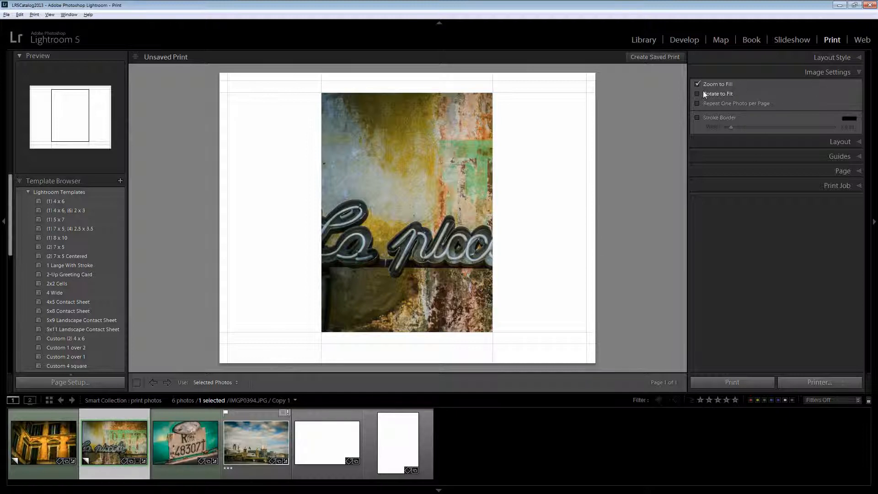
left_click(697, 84)
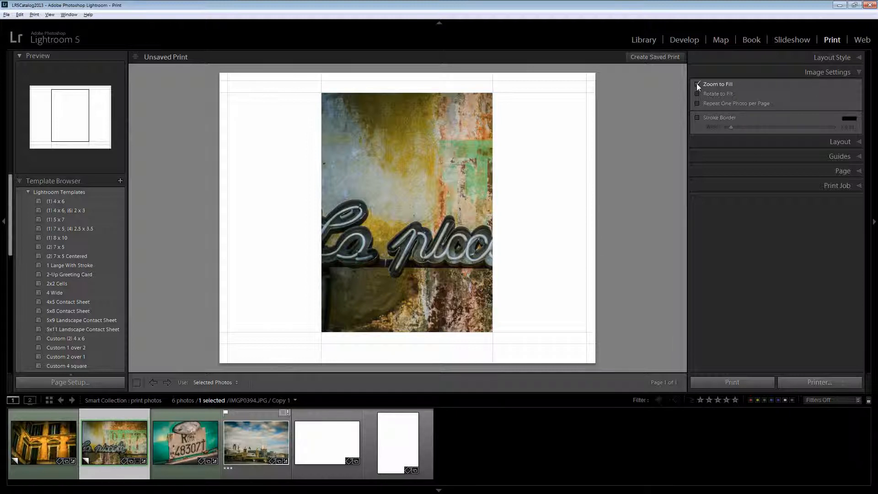
left_click(697, 84)
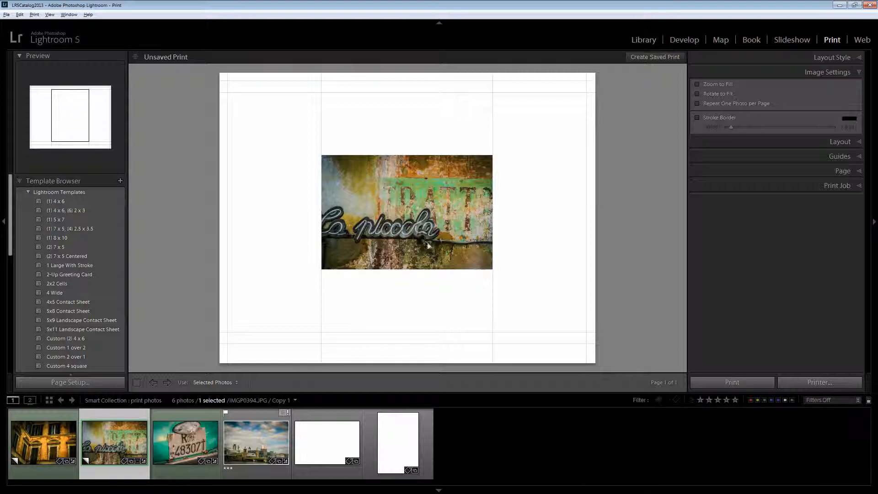
mouse_move(483, 190)
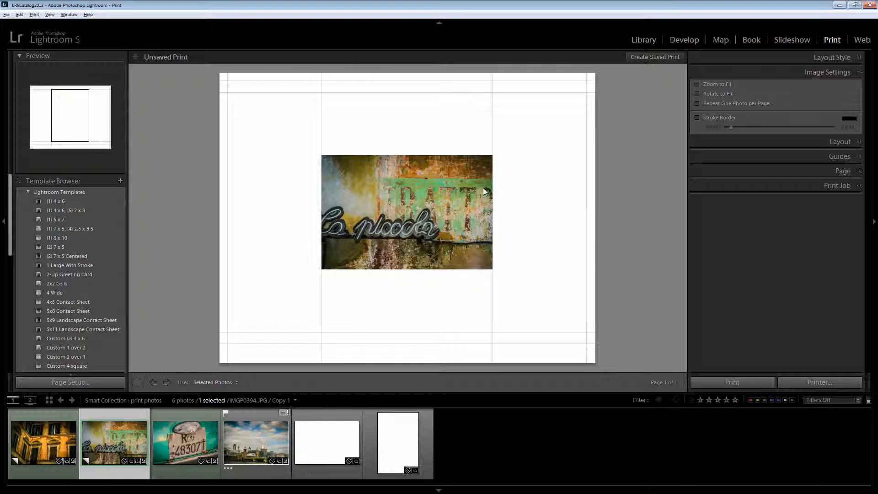
mouse_move(363, 141)
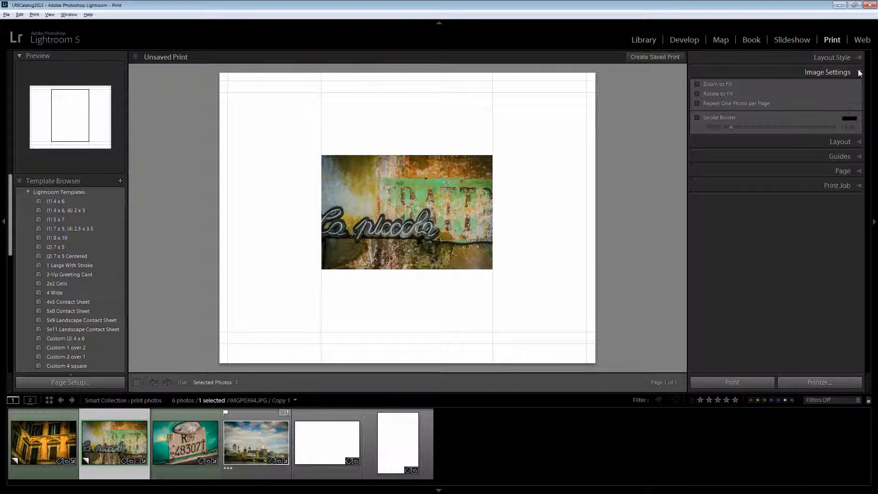
Expand the Layout panel to reach the margin and cell size settings
left_click(840, 86)
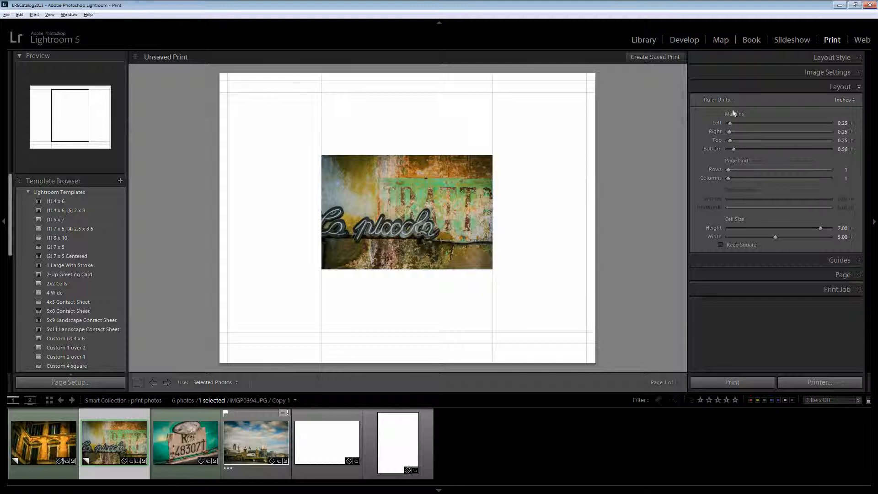
mouse_move(719, 148)
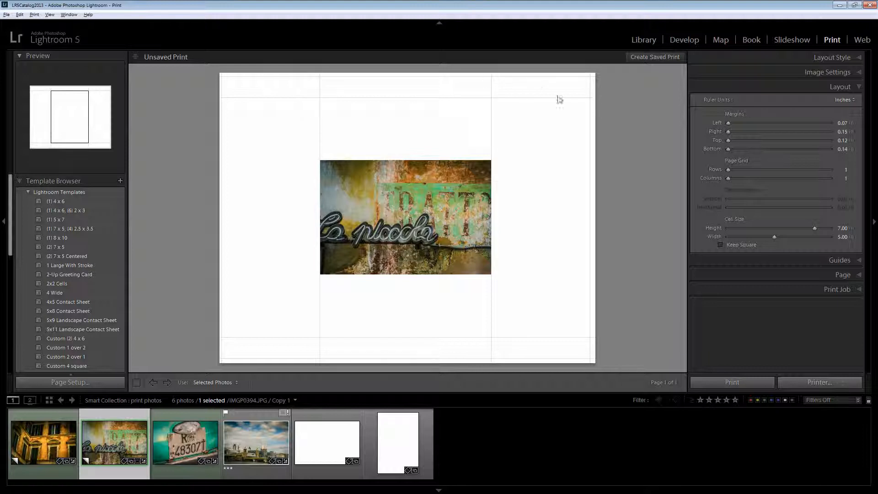
mouse_move(245, 354)
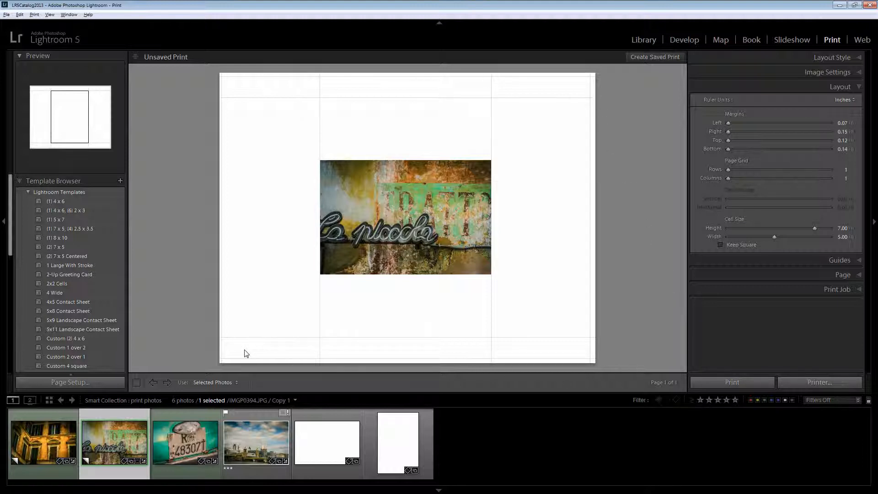
mouse_move(235, 365)
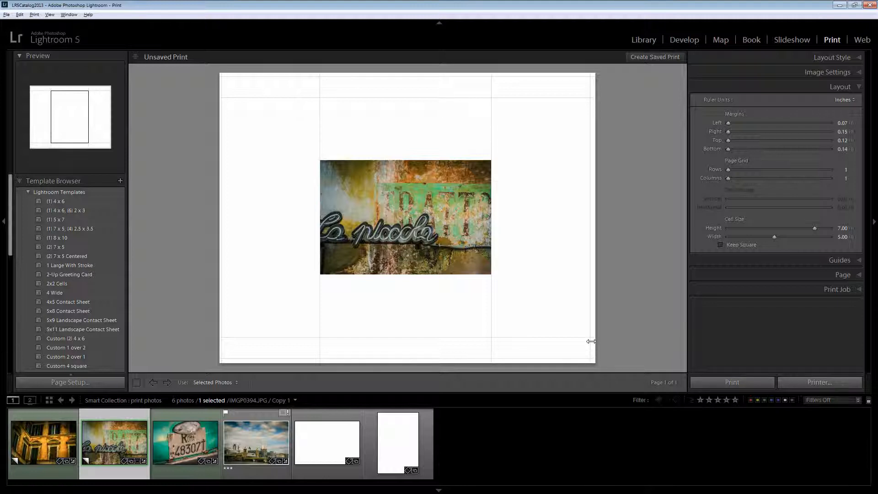
mouse_move(243, 77)
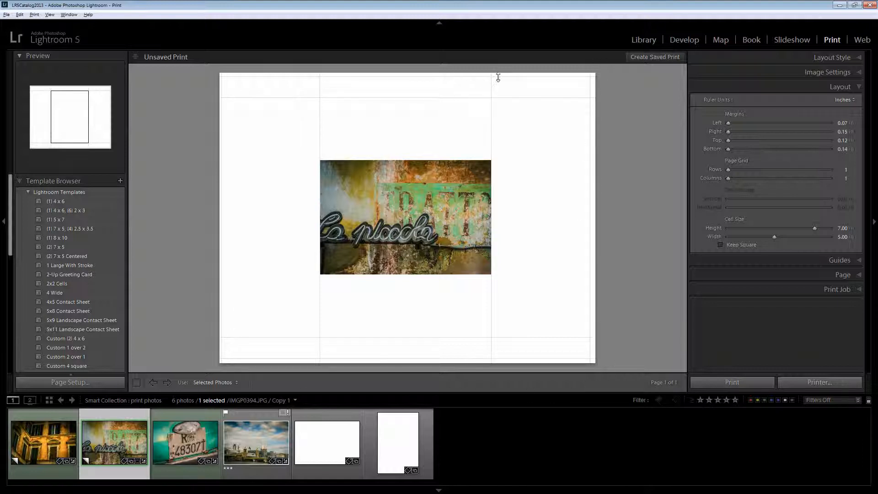
mouse_move(557, 95)
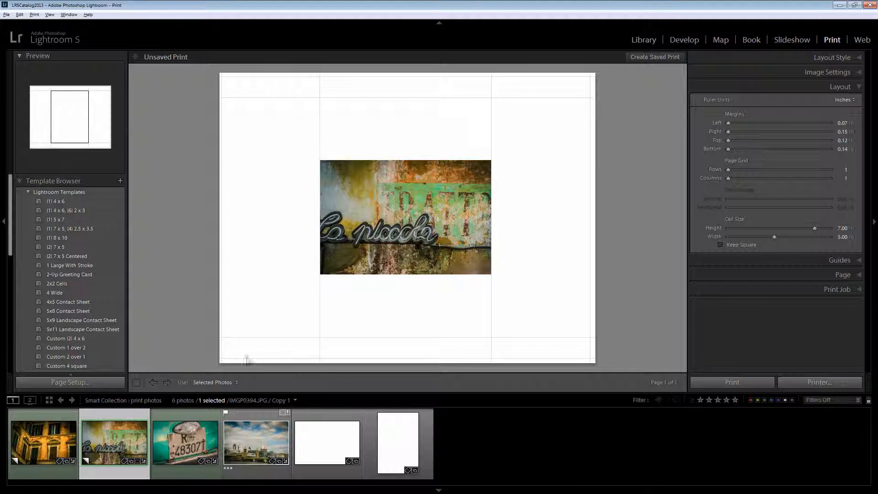
mouse_move(434, 375)
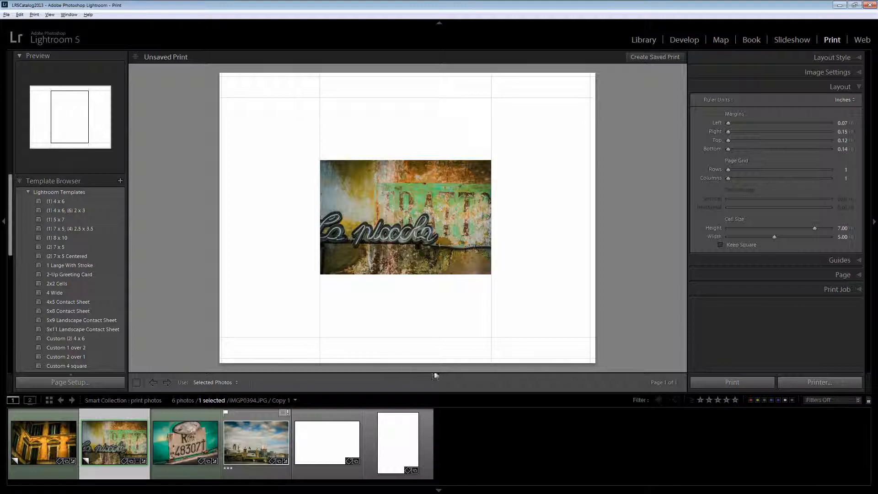
mouse_move(257, 74)
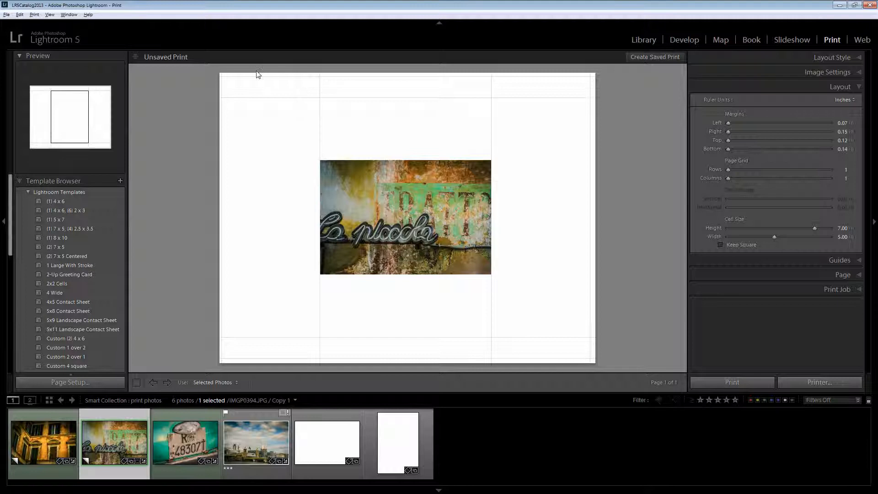
mouse_move(225, 77)
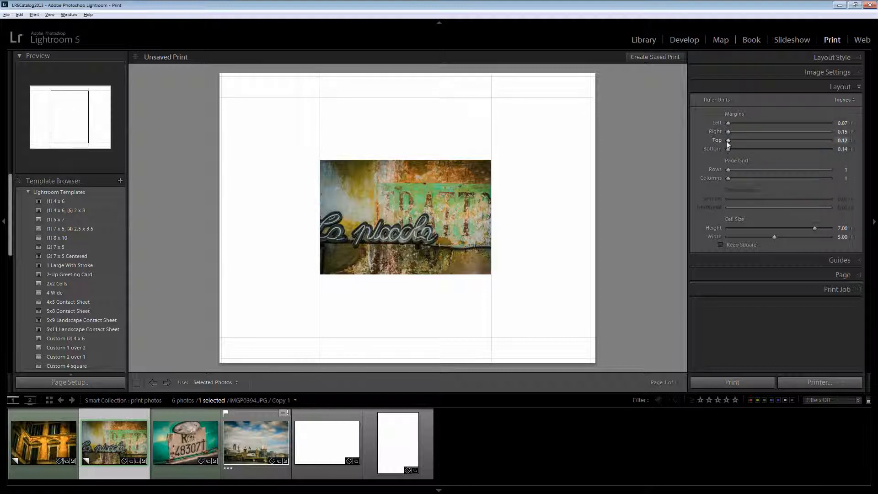
mouse_move(694, 182)
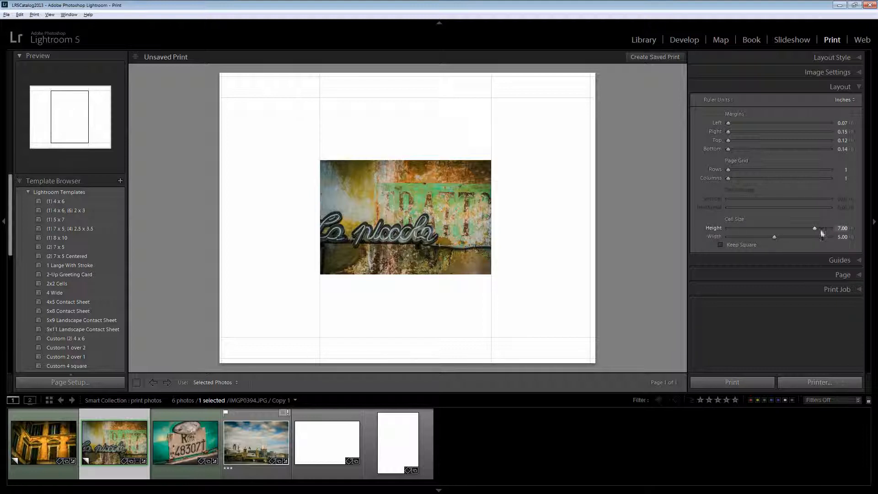
mouse_move(775, 239)
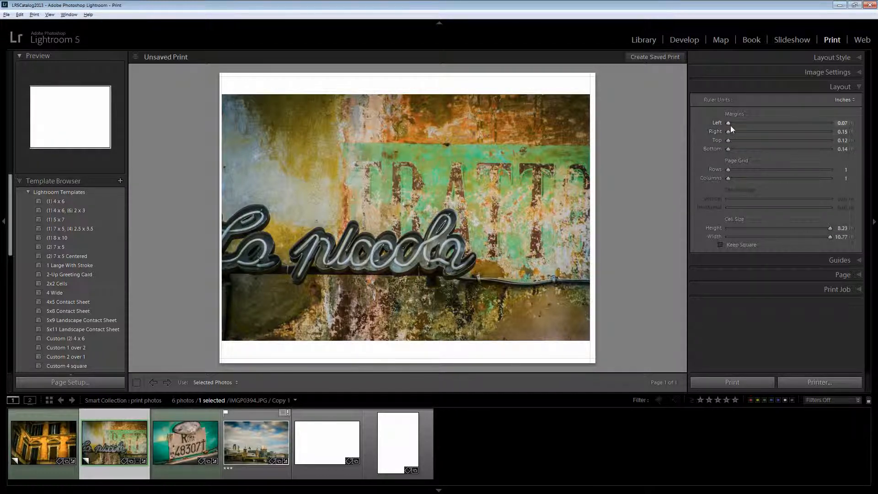
mouse_move(719, 192)
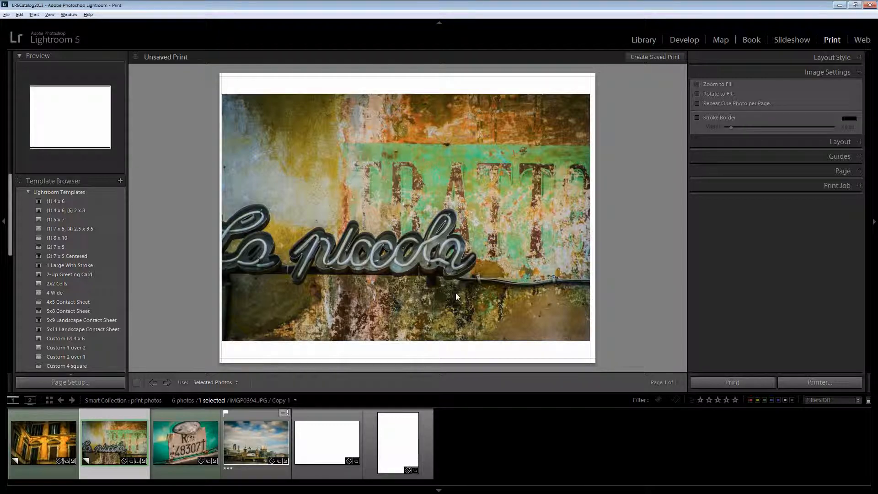
Enable Zoom to Fill, toggle it off to compare, then leave it on so the photo fills the cell
left_click(698, 84)
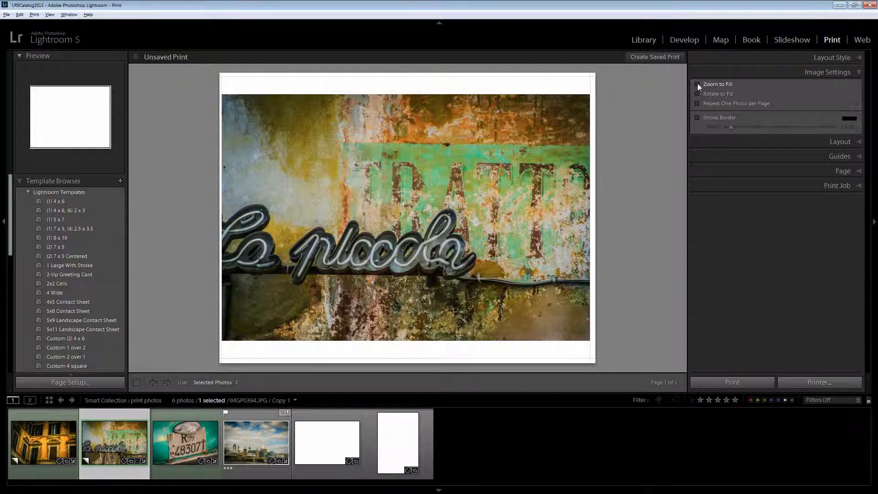
left_click(698, 85)
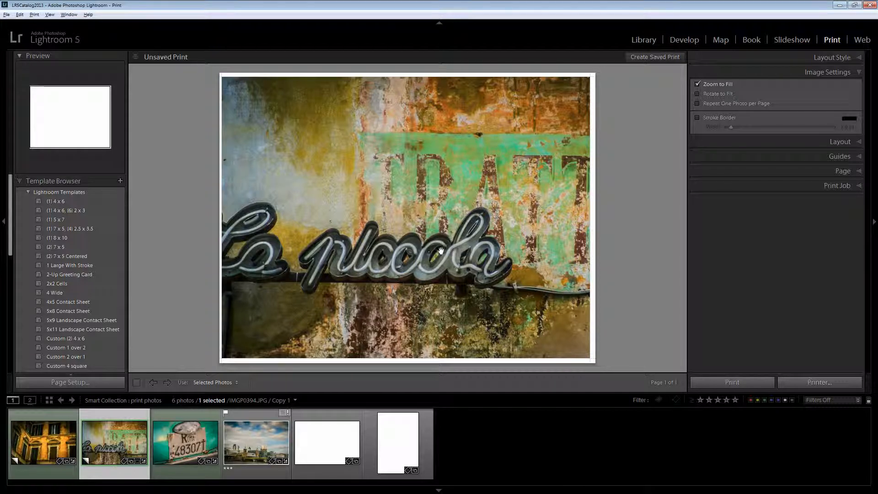
mouse_move(540, 201)
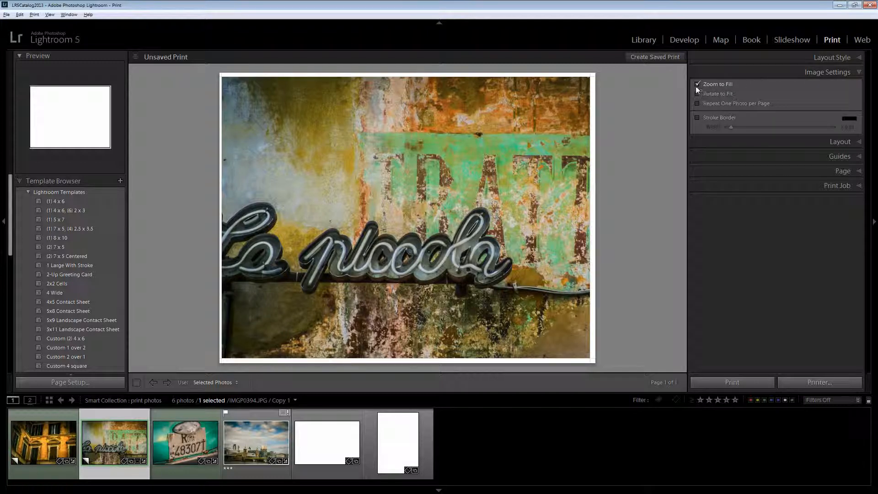
left_click(697, 84)
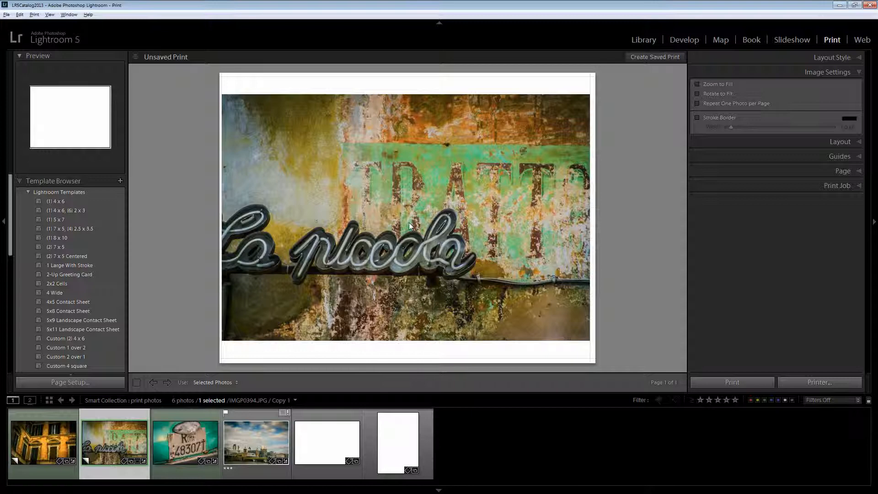
mouse_move(729, 28)
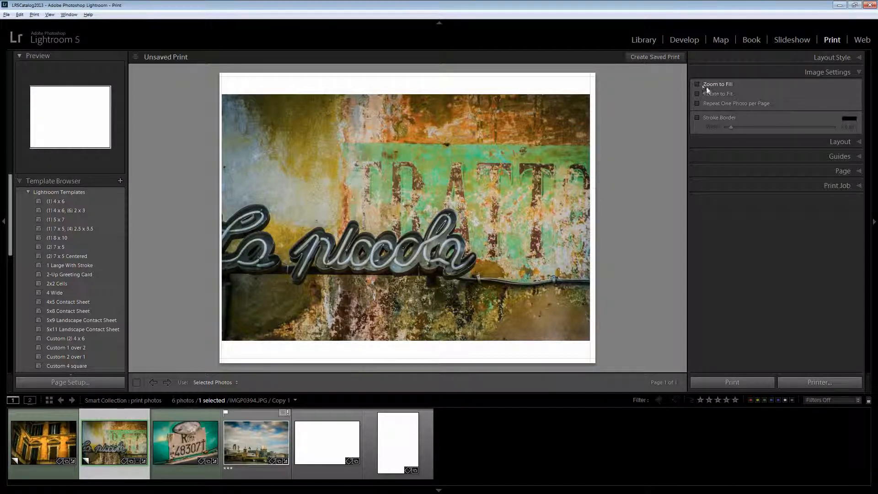
left_click(697, 84)
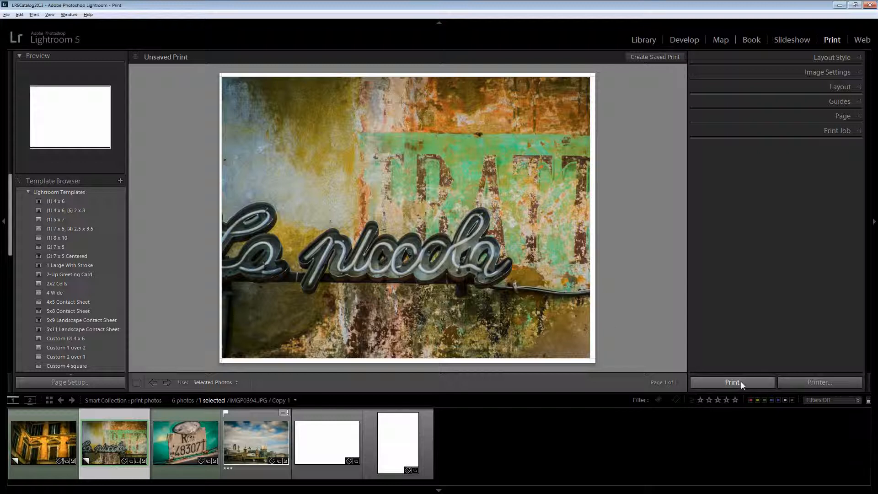
mouse_move(629, 391)
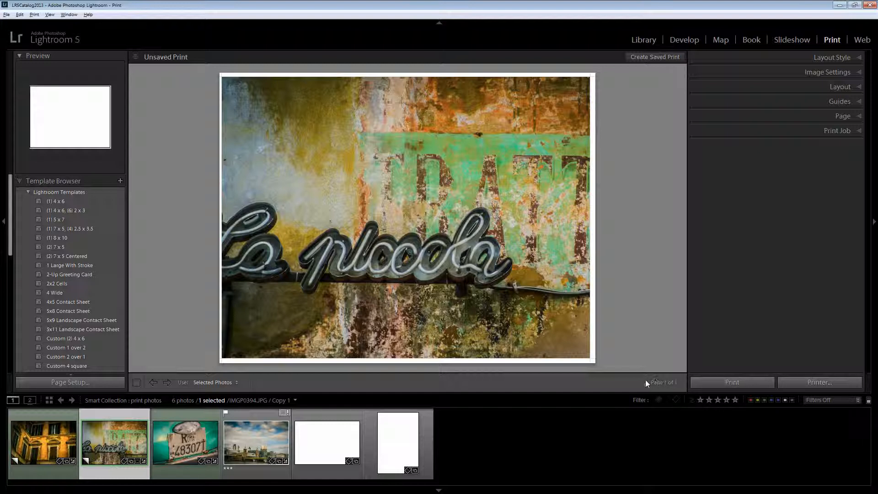
mouse_move(207, 283)
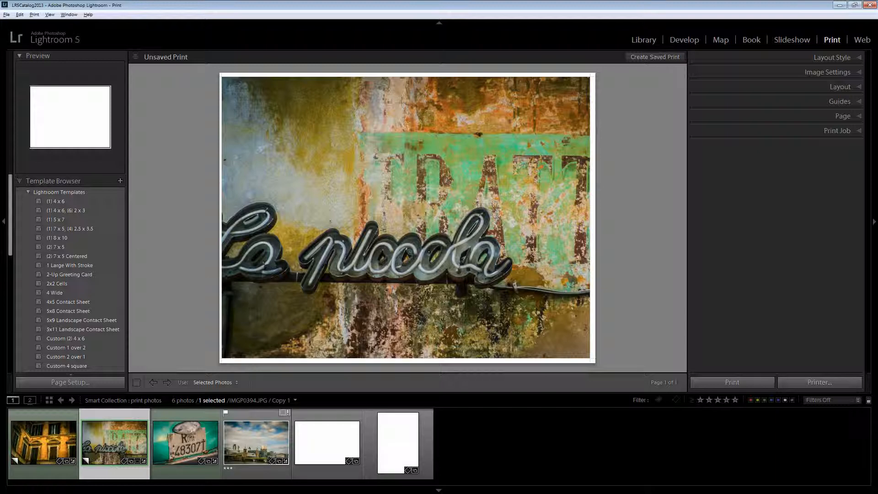
Add the golden building photo so four photos are selected for the print
left_click(839, 86)
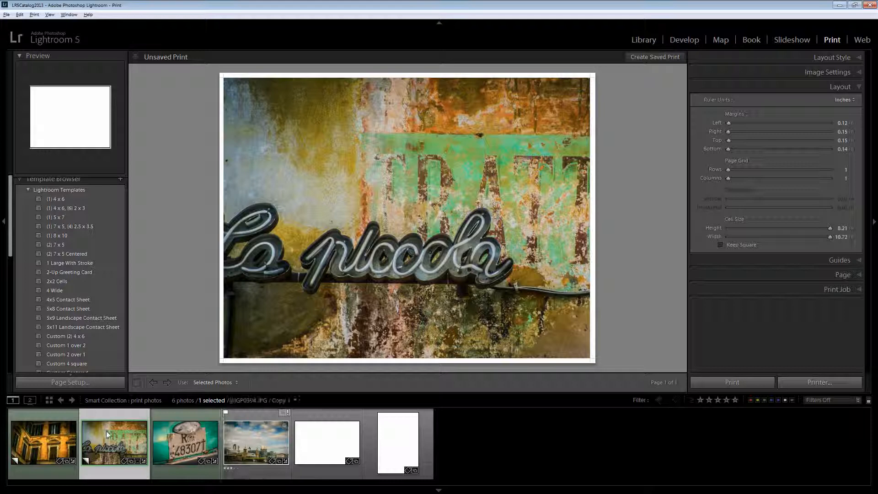
mouse_move(115, 443)
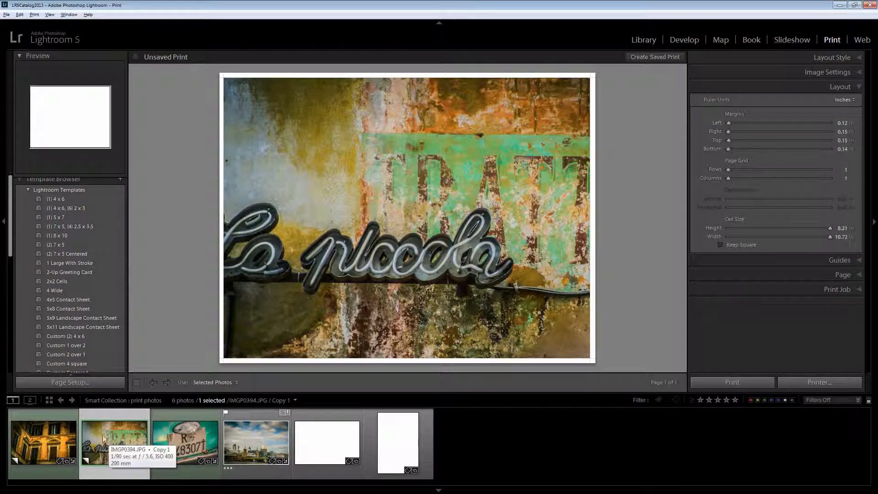
left_click(43, 443)
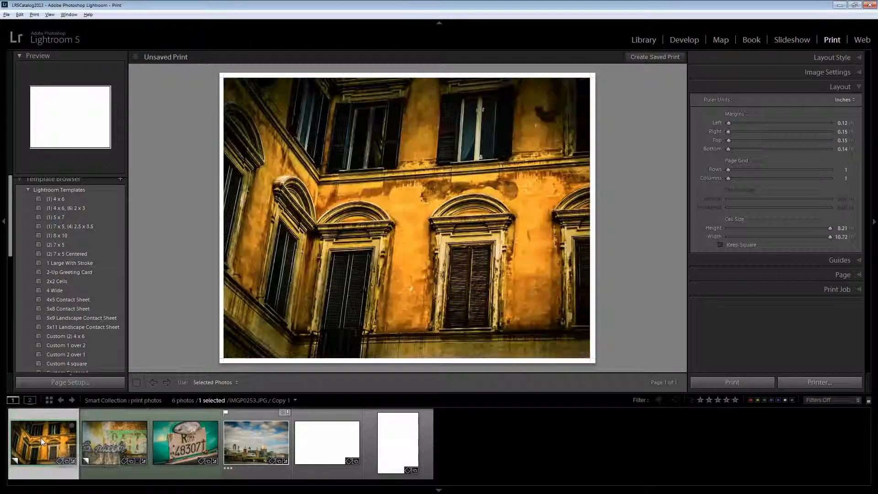
mouse_move(44, 443)
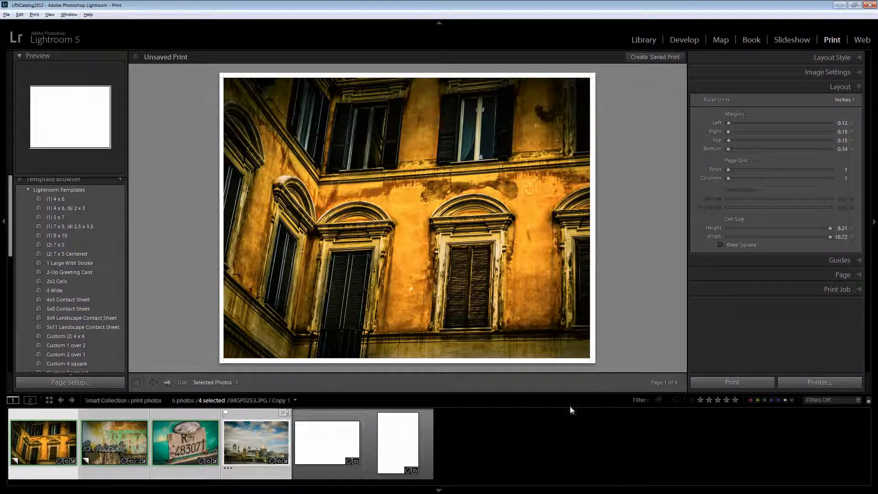
mouse_move(562, 410)
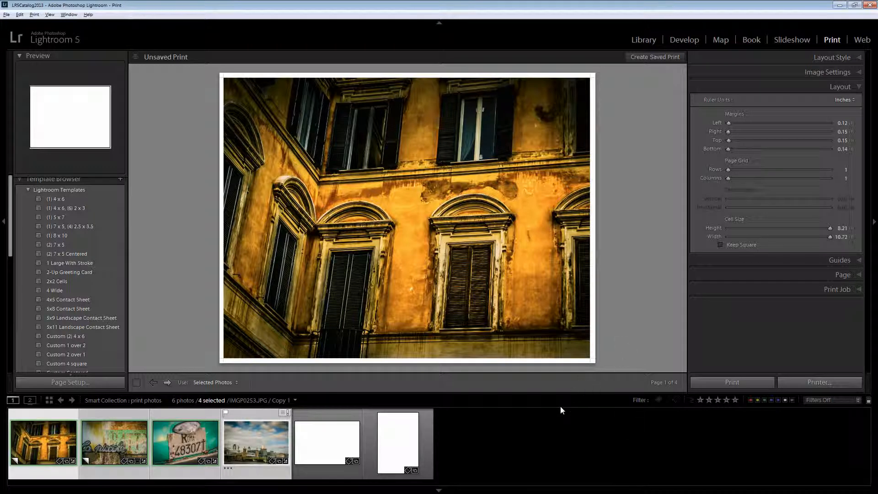
mouse_move(619, 395)
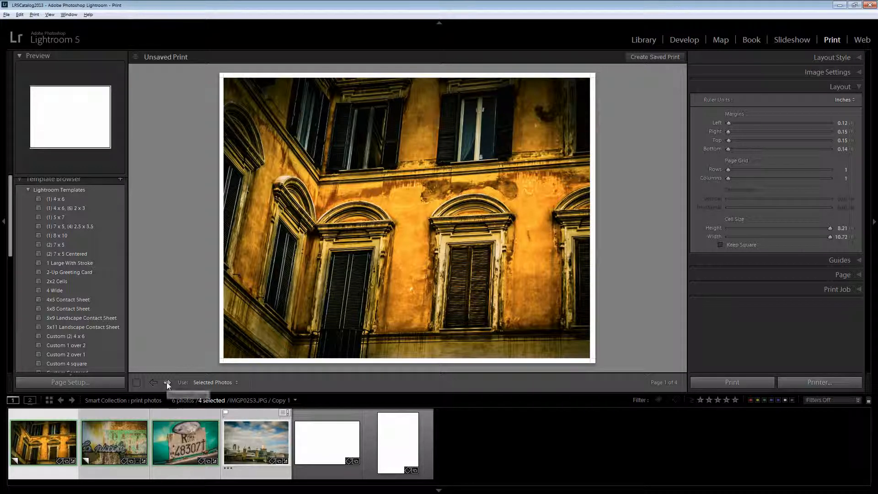
Step forward and back through the four print pages with the page arrows
left_click(167, 382)
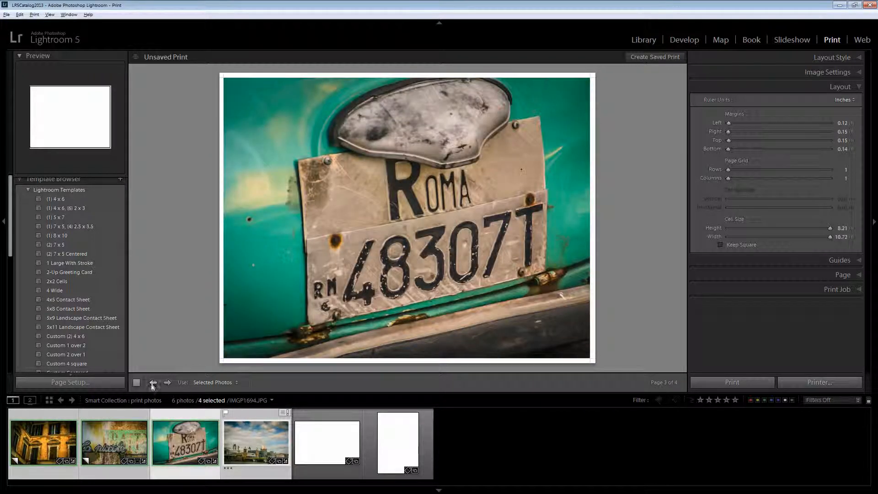
left_click(154, 383)
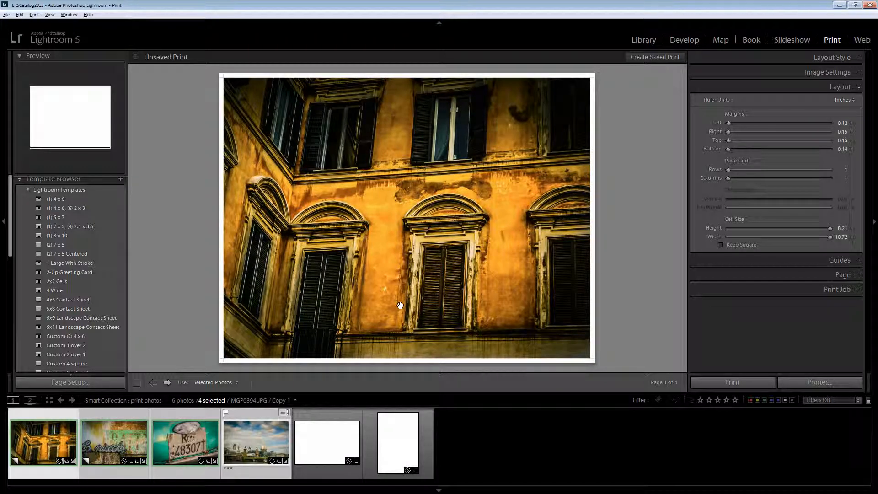
mouse_move(828, 104)
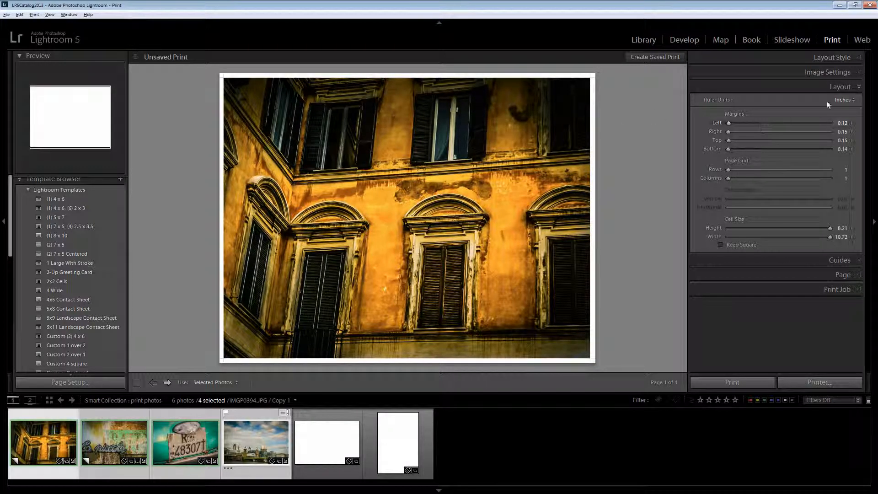
Create a saved print named 'Print April 22' including only the used photos
left_click(840, 86)
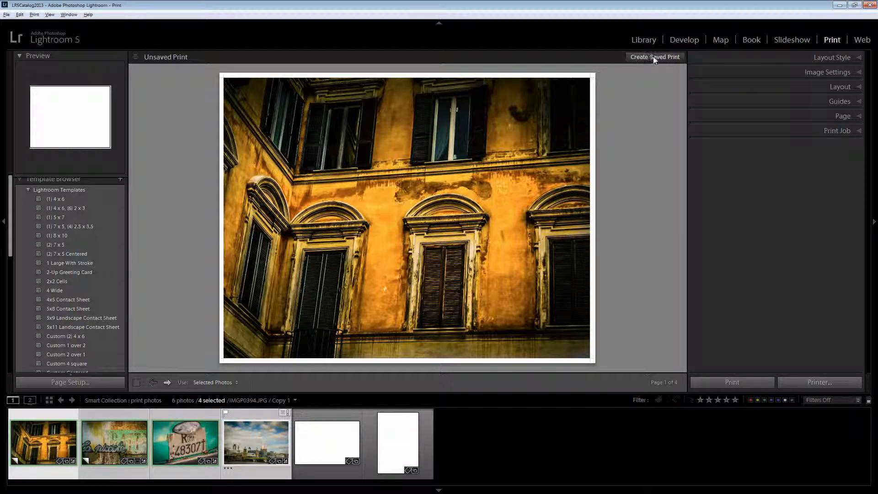
mouse_move(661, 59)
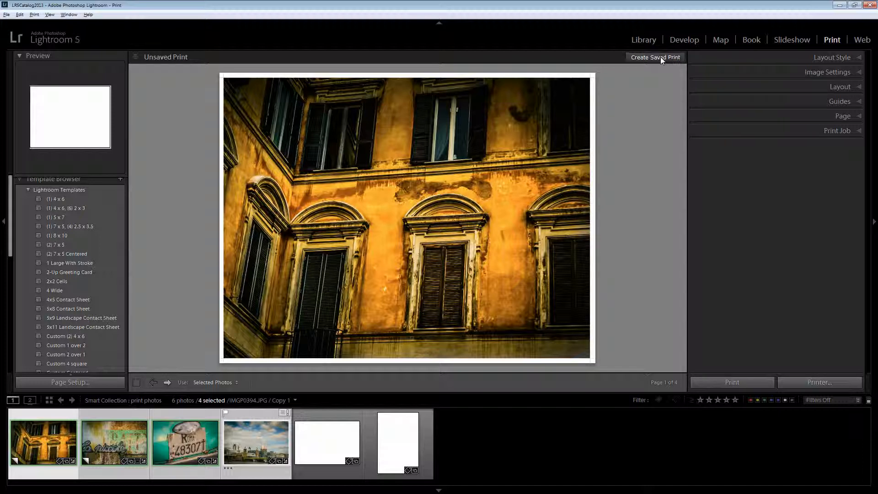
left_click(655, 57)
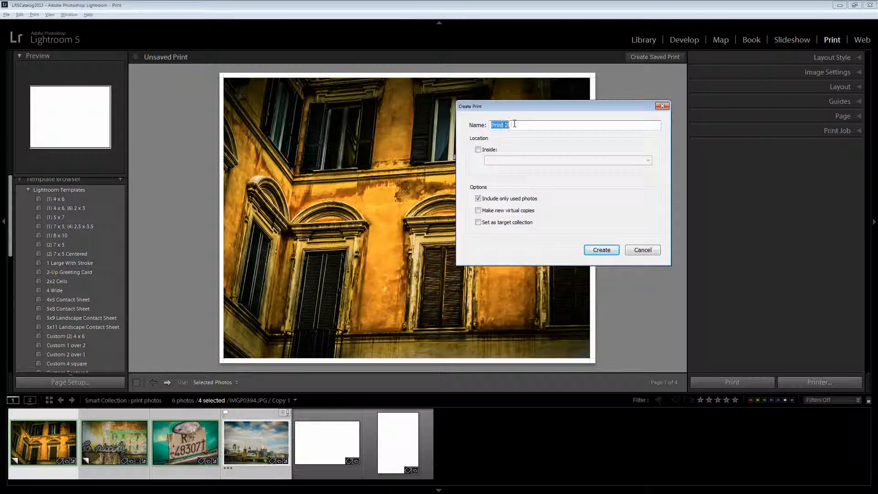
type("Print Ap")
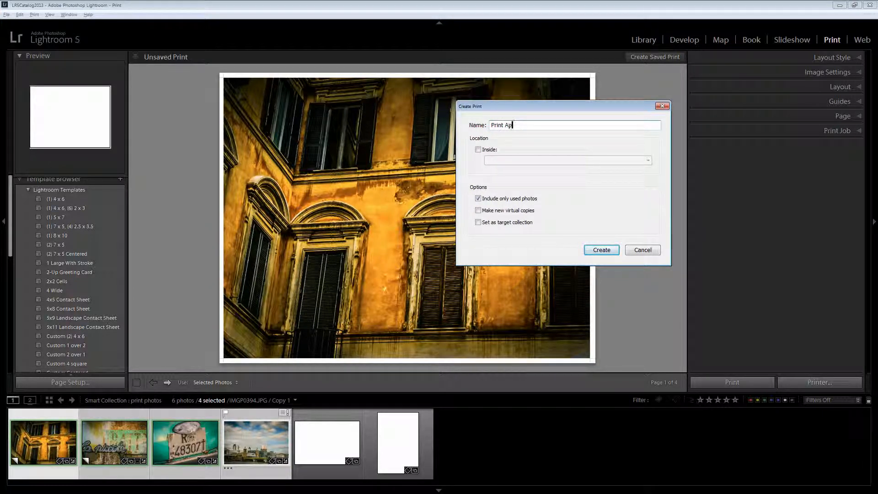
type("ril 22")
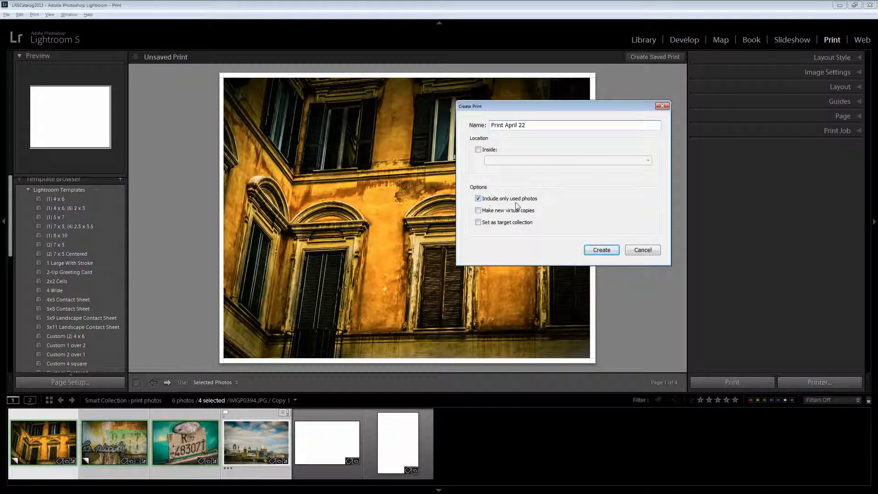
left_click(601, 250)
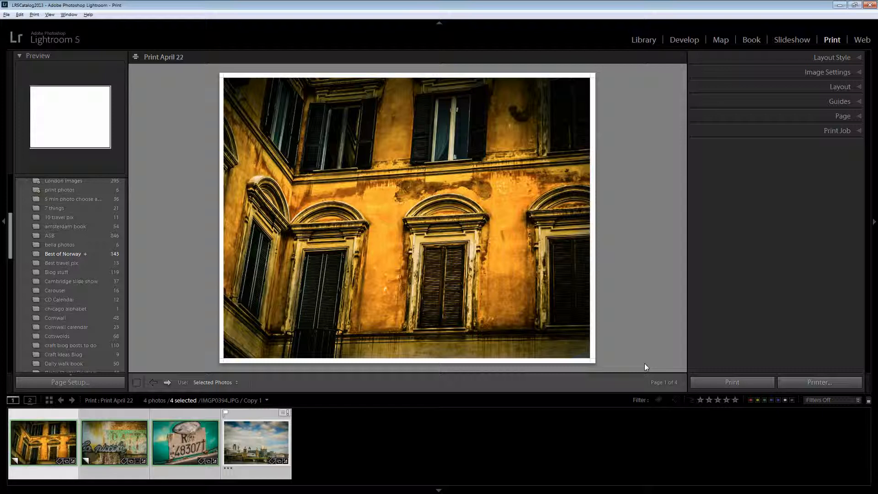
mouse_move(25, 263)
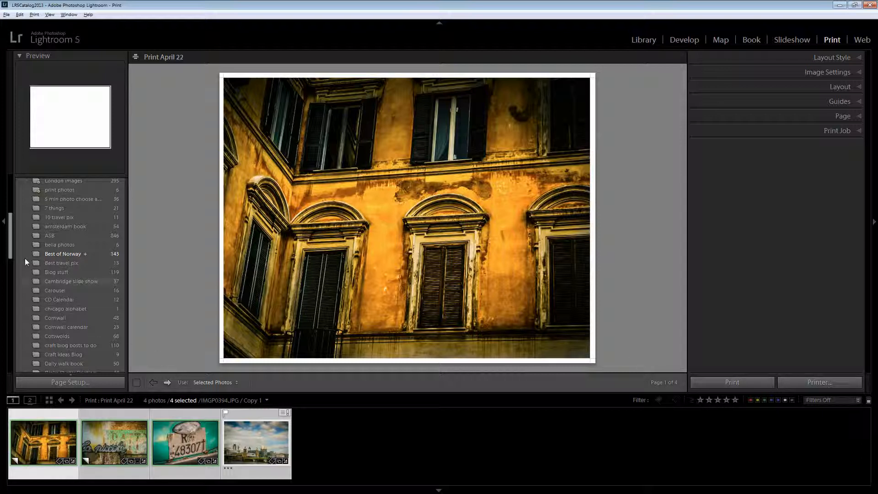
mouse_move(8, 246)
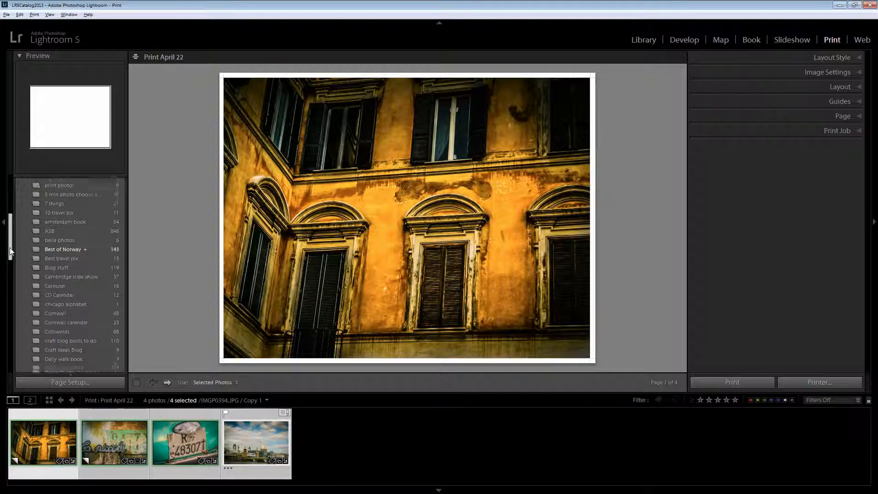
Go to the Library and open the sf trams collection, selecting the tram photo
scroll("down", 3)
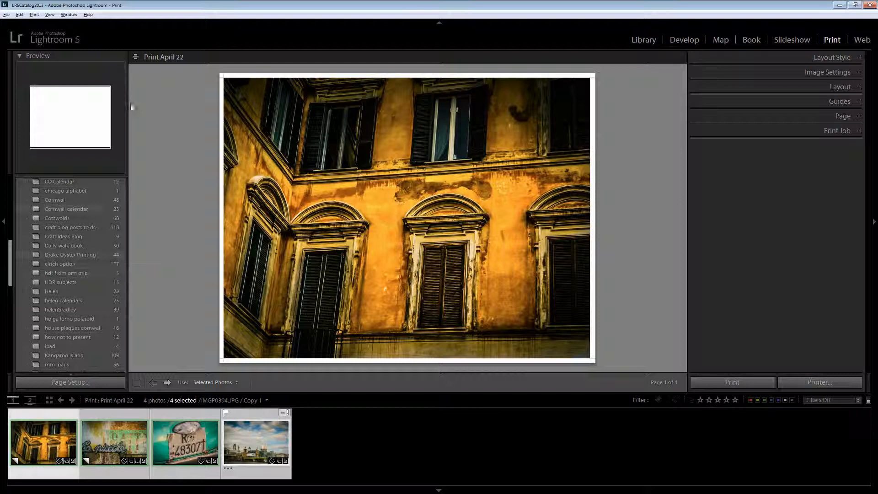
left_click(643, 39)
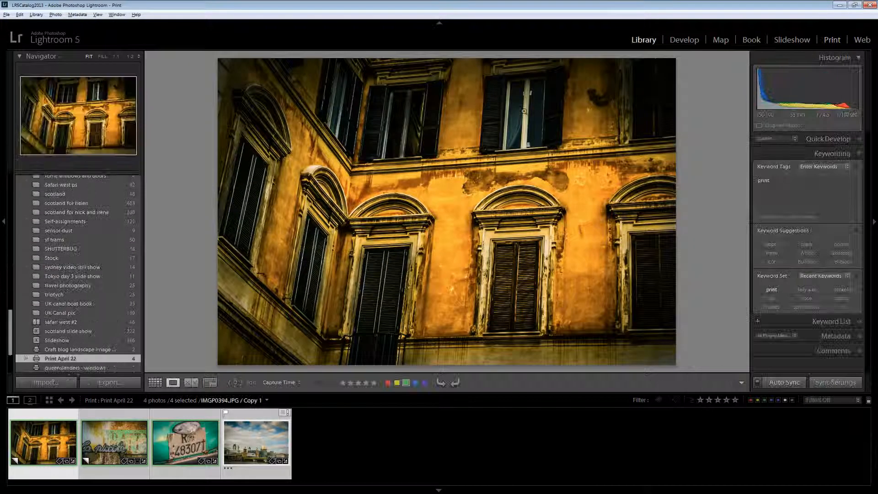
left_click(54, 239)
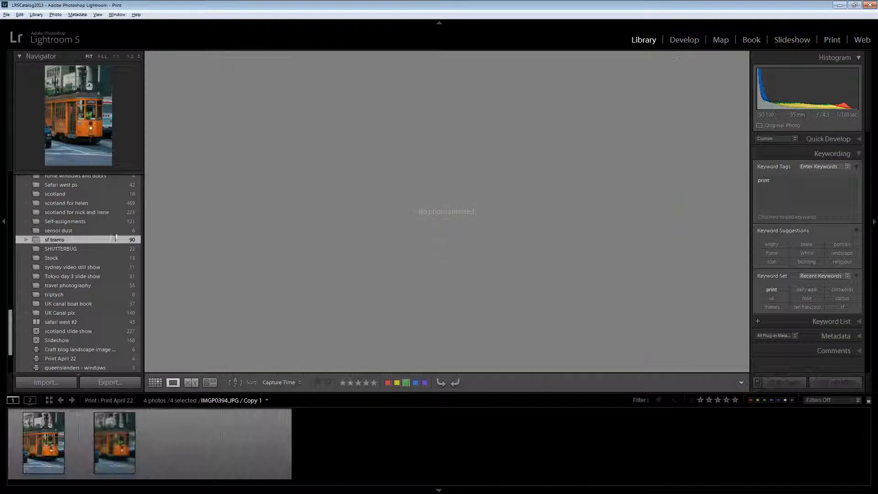
left_click(44, 443)
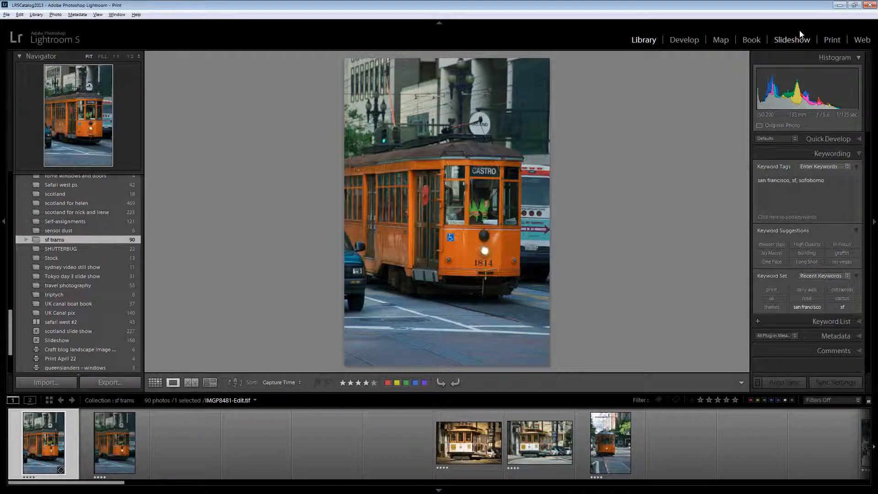
Briefly try a Picture Package print layout for the tram, then return to the Library
left_click(833, 39)
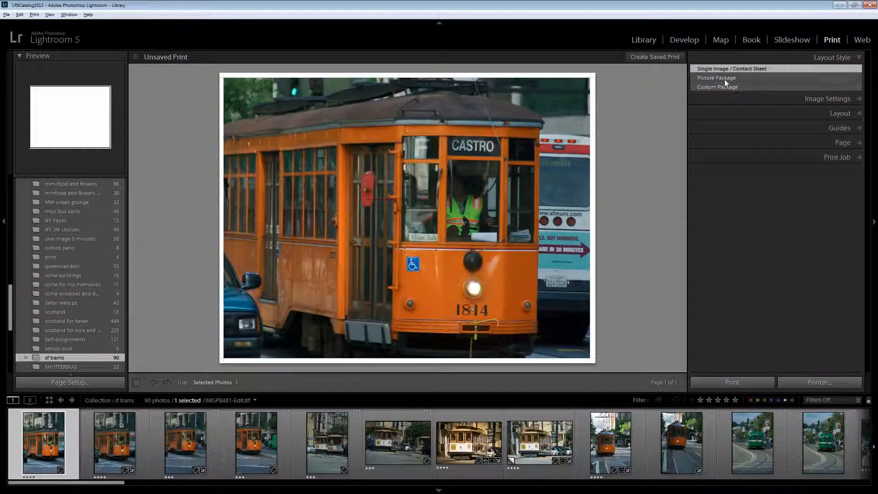
left_click(716, 78)
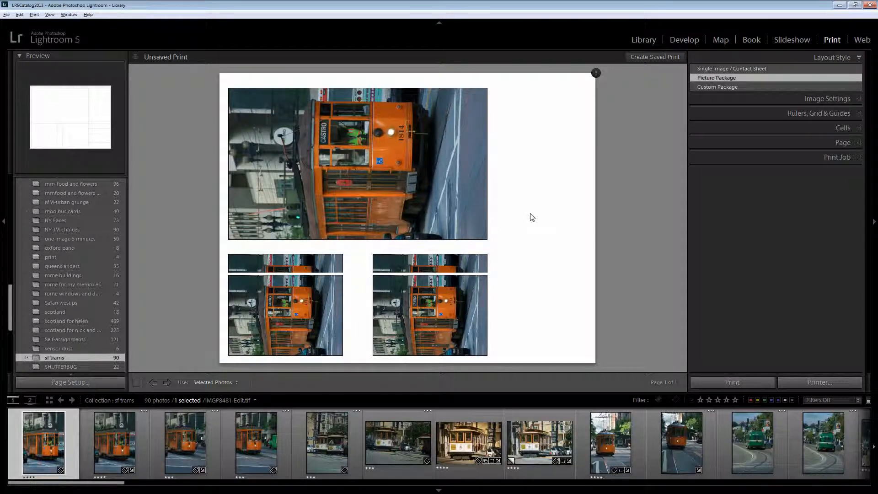
mouse_move(515, 4)
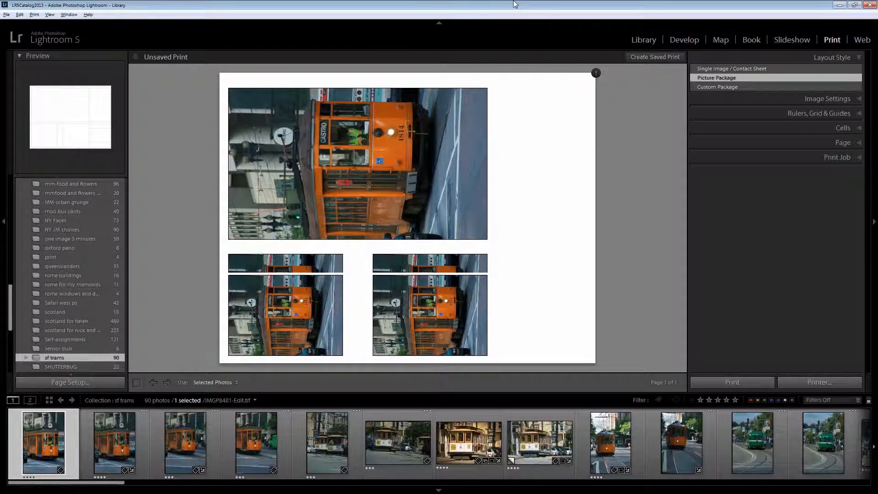
left_click(644, 39)
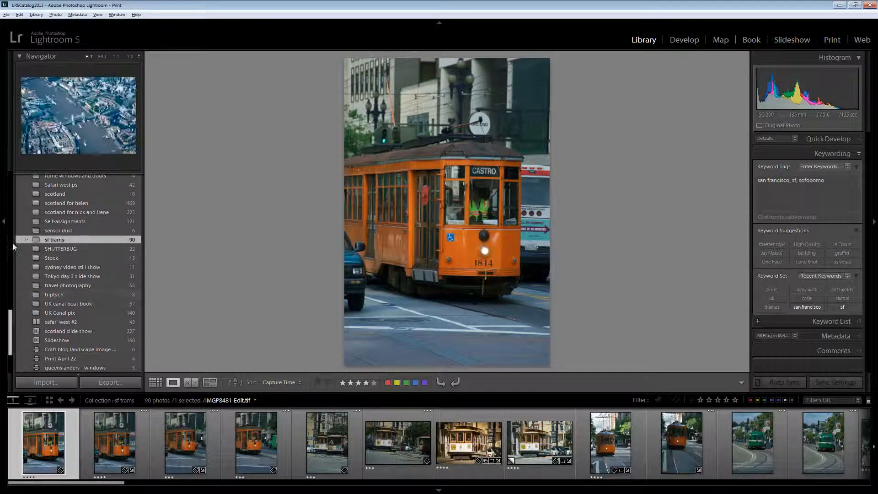
scroll("down", 3)
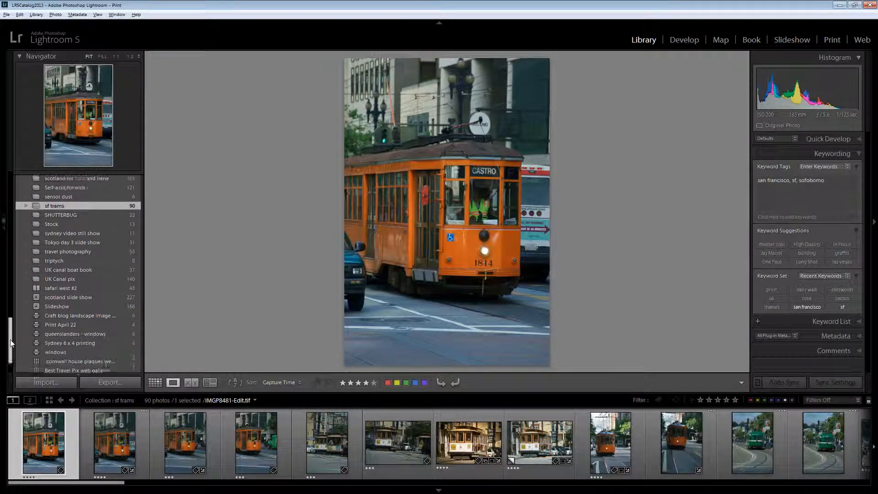
mouse_move(60, 319)
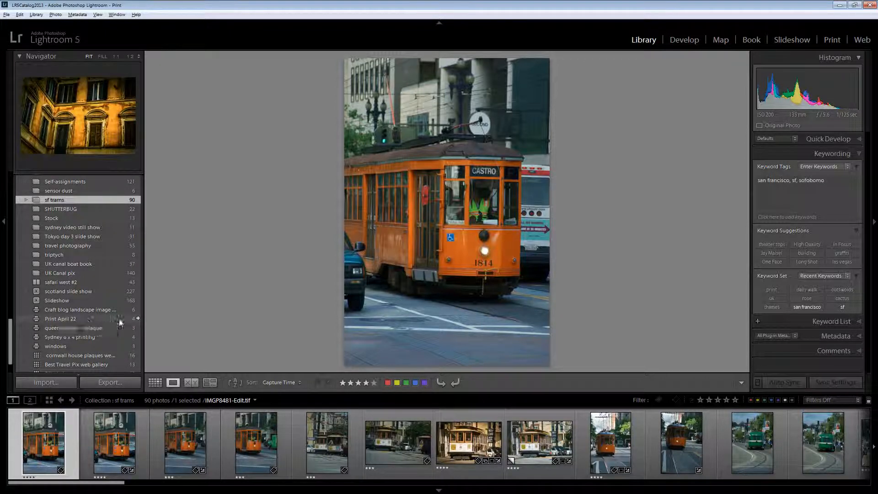
mouse_move(135, 322)
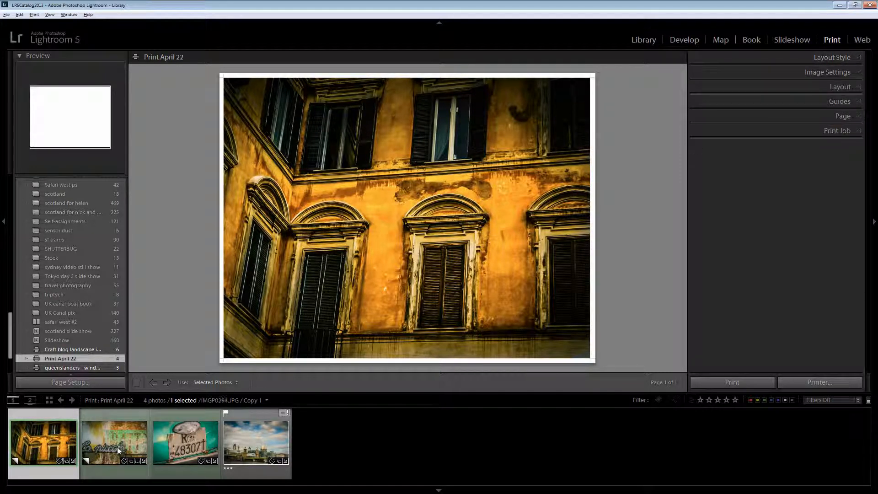
Select all four photos of the reopened Print April 22 print in the filmstrip
left_click(255, 443)
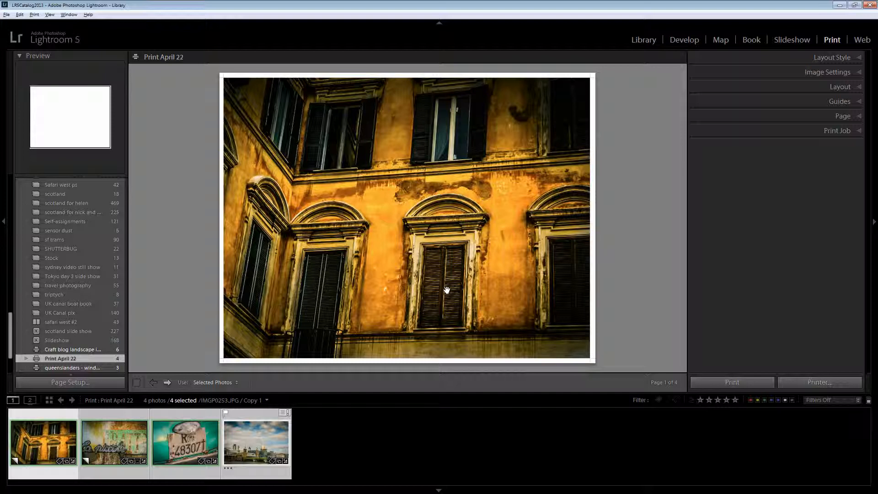
mouse_move(431, 335)
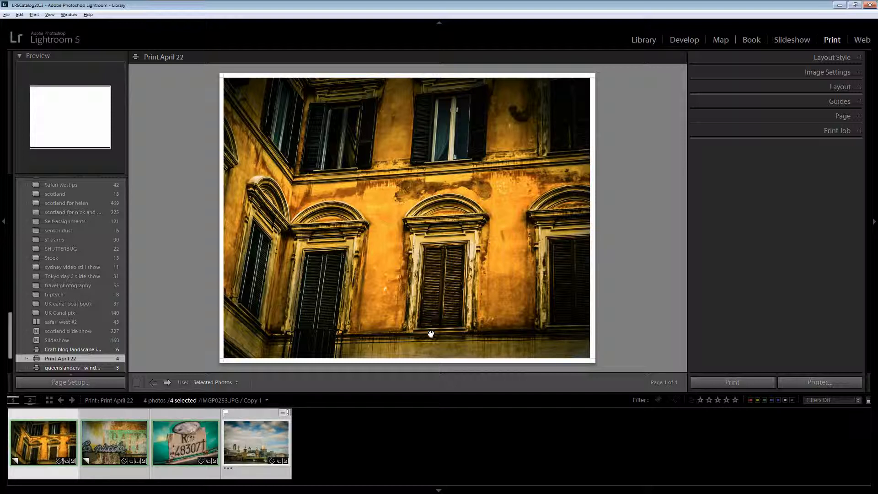
mouse_move(256, 446)
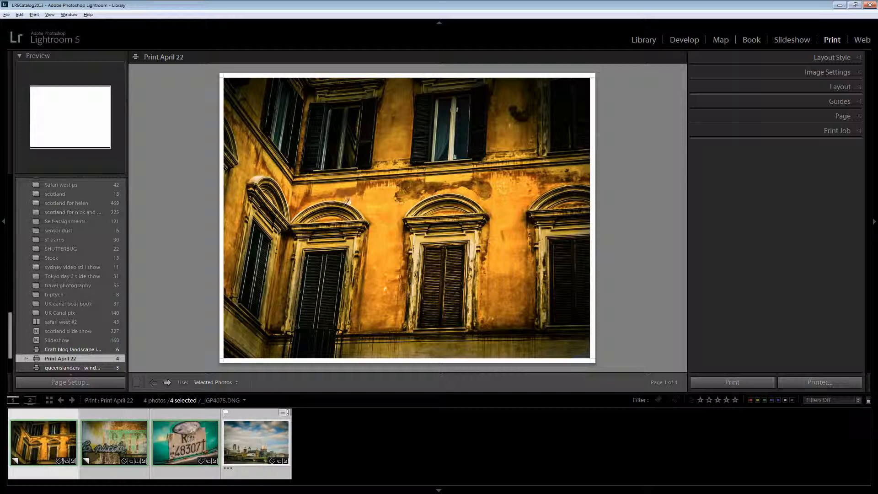
mouse_move(485, 285)
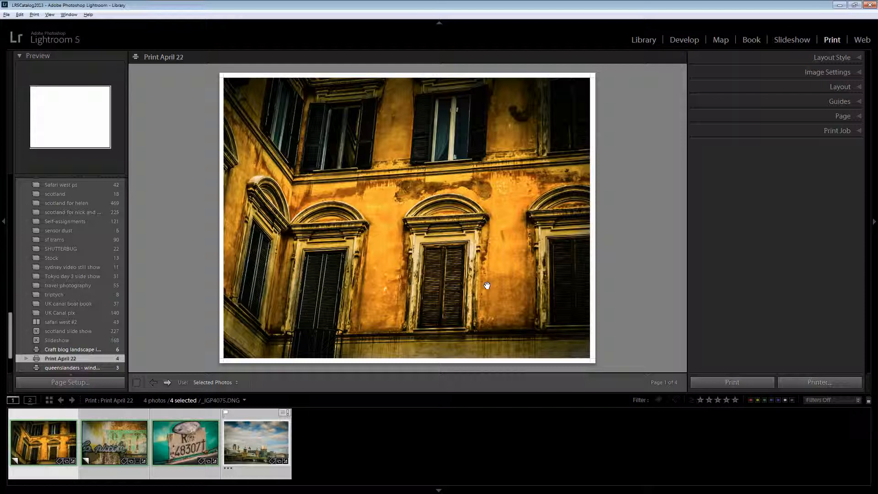